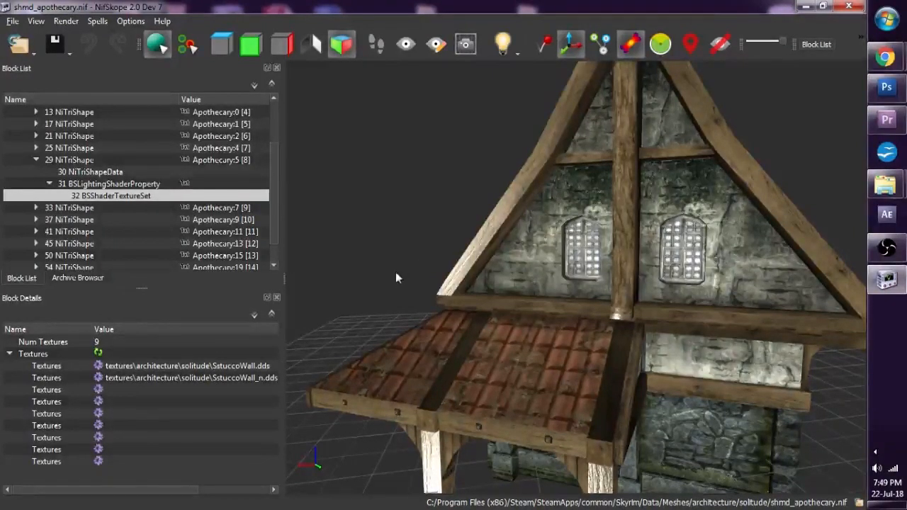
- Orbit the apothecary model, then select the Apothecary:5 wall shape's BSLightingShaderProperty block
left_click_drag(397, 277, 453, 287)
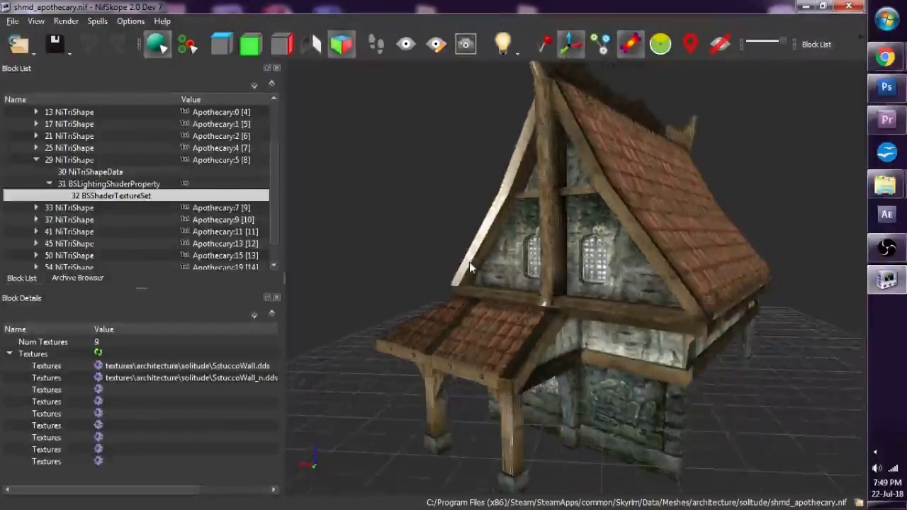
left_click_drag(471, 267, 455, 280)
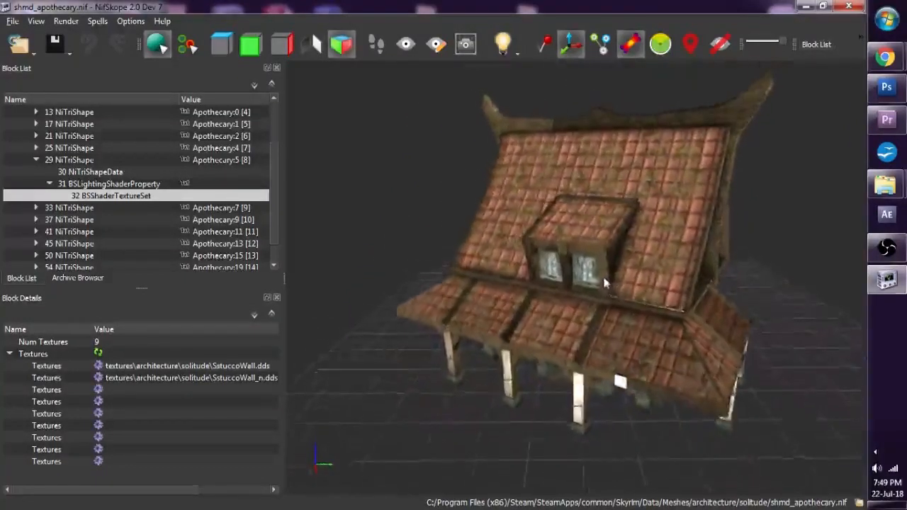
left_click_drag(605, 282, 493, 266)
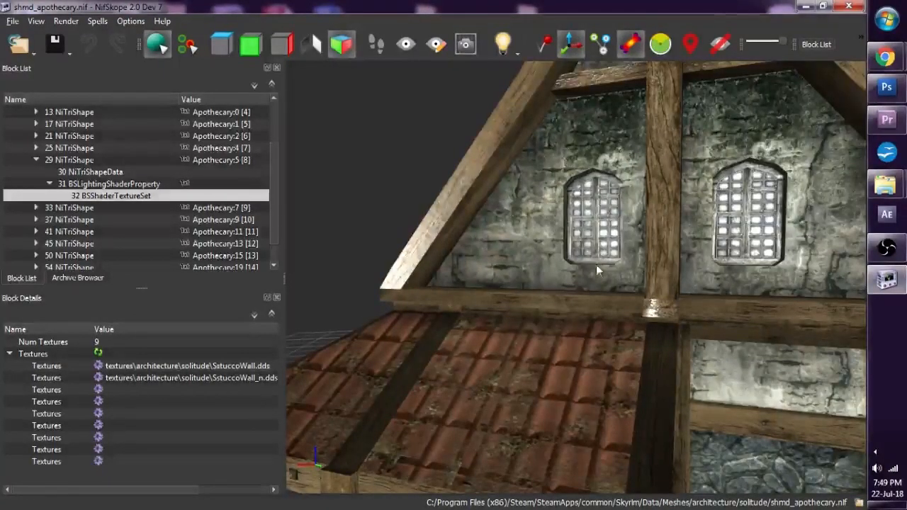
left_click(69, 159)
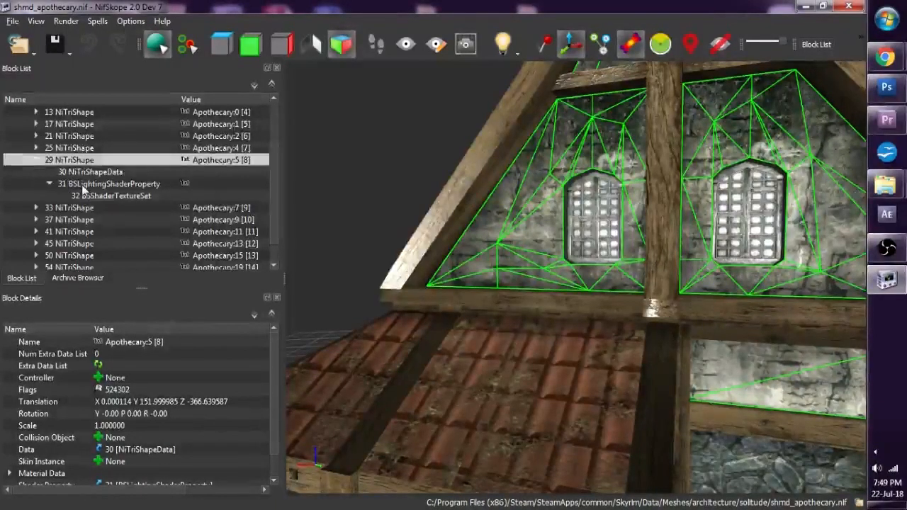
left_click(113, 184)
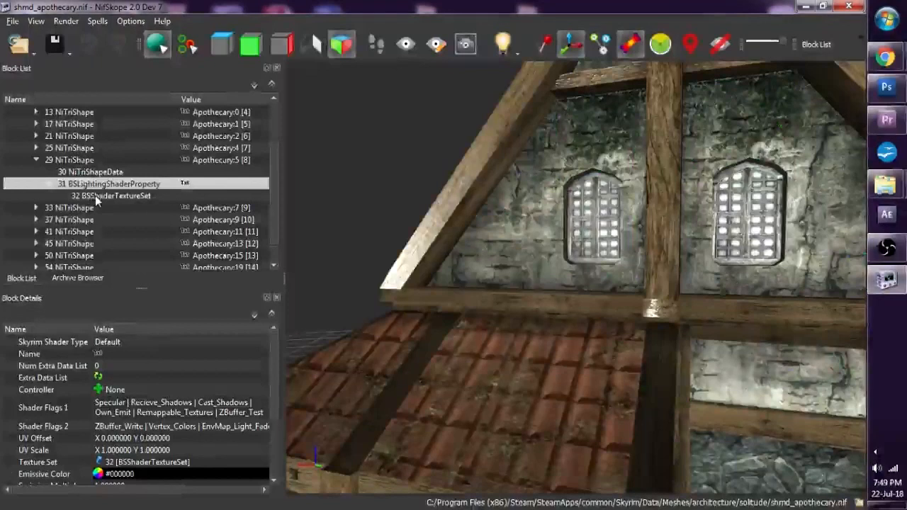
left_click(112, 196)
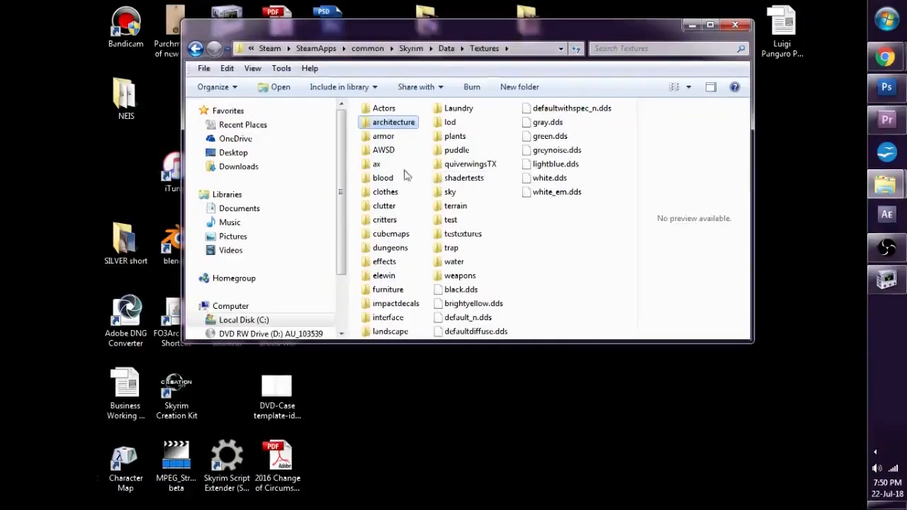
mouse_move(374, 135)
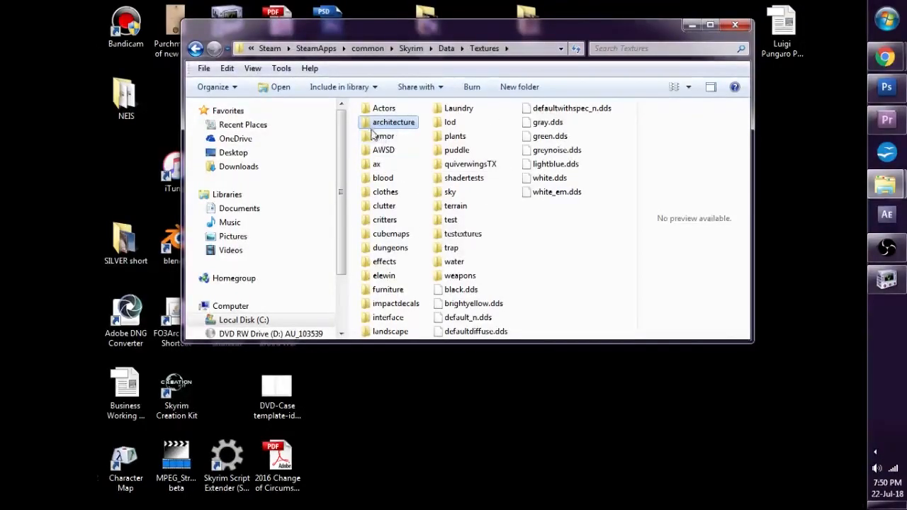
- Drill into the architecture folder and then its solitude subfolder
double_click(393, 122)
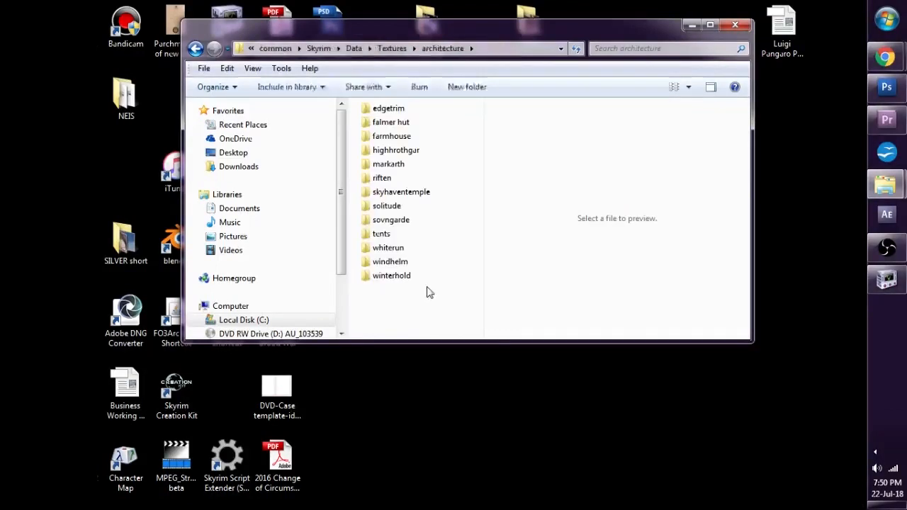
left_click(386, 205)
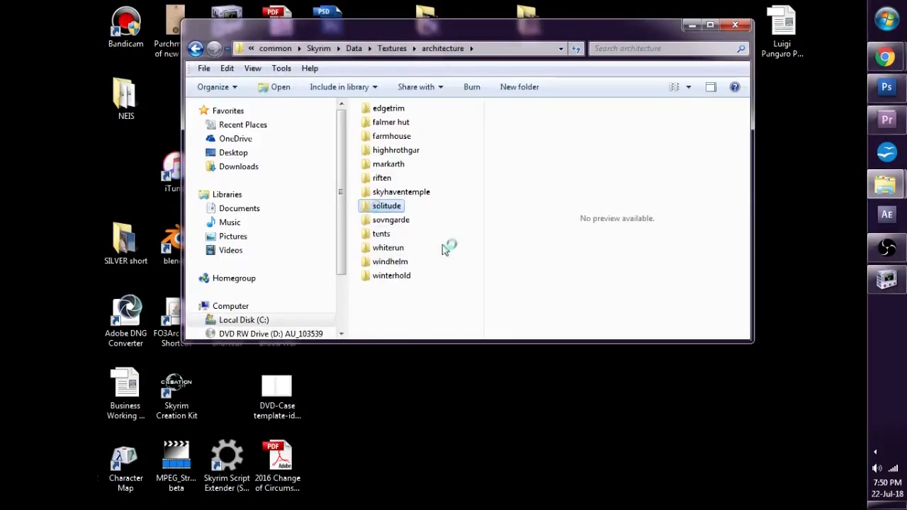
double_click(386, 205)
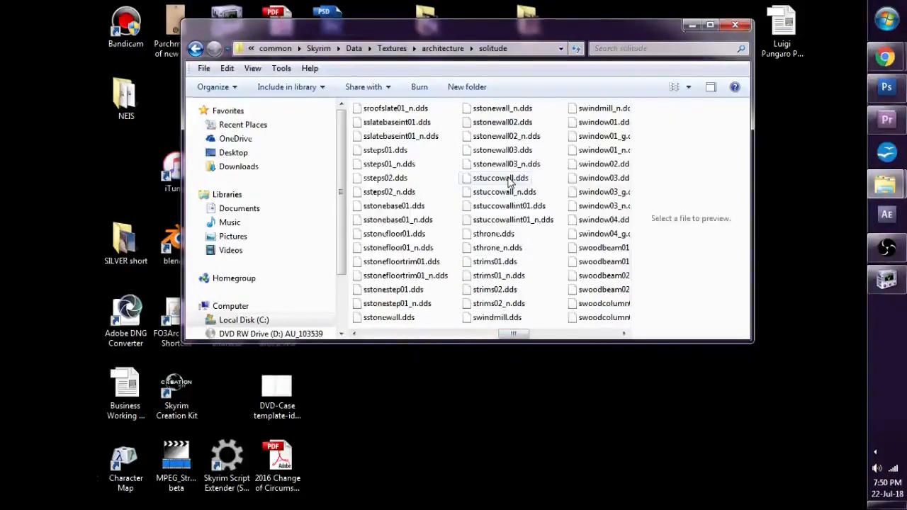
- Copy sstuccowall.dds and sstuccowall_n.dds onto the desktop
left_click(499, 178)
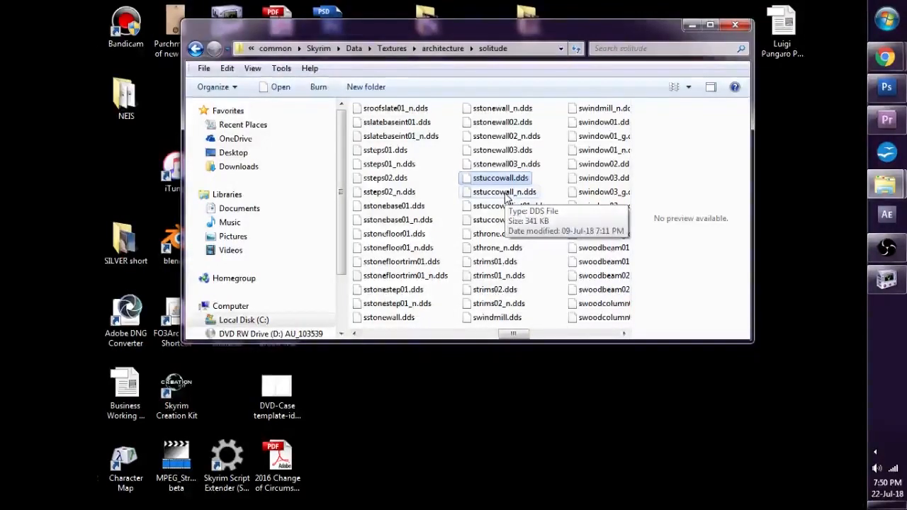
left_click(505, 192)
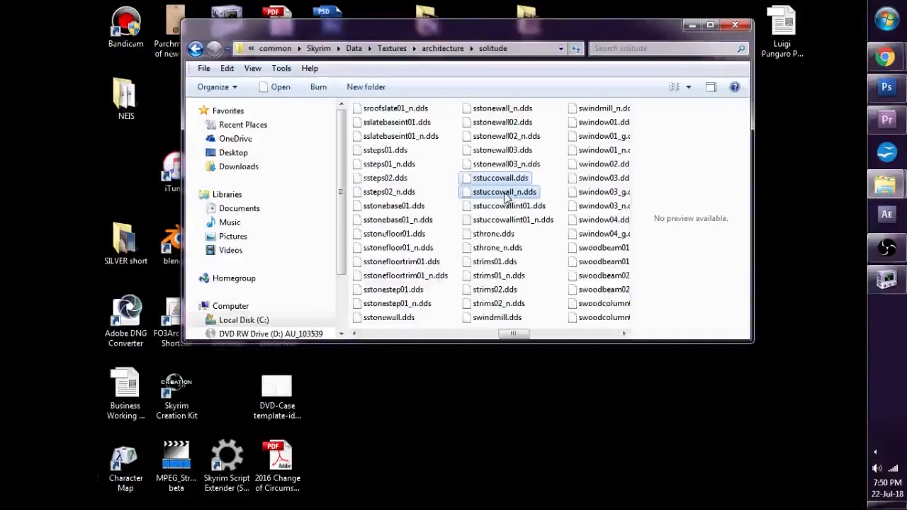
mouse_move(503, 192)
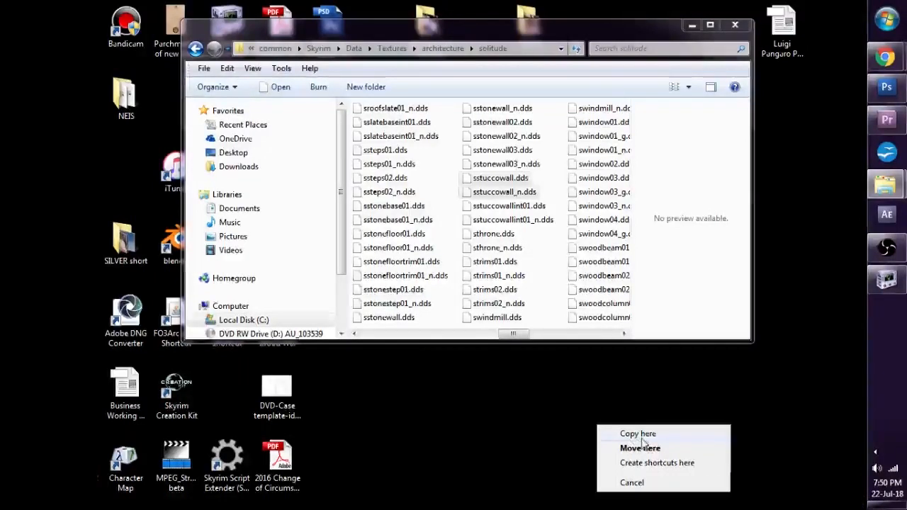
left_click(638, 433)
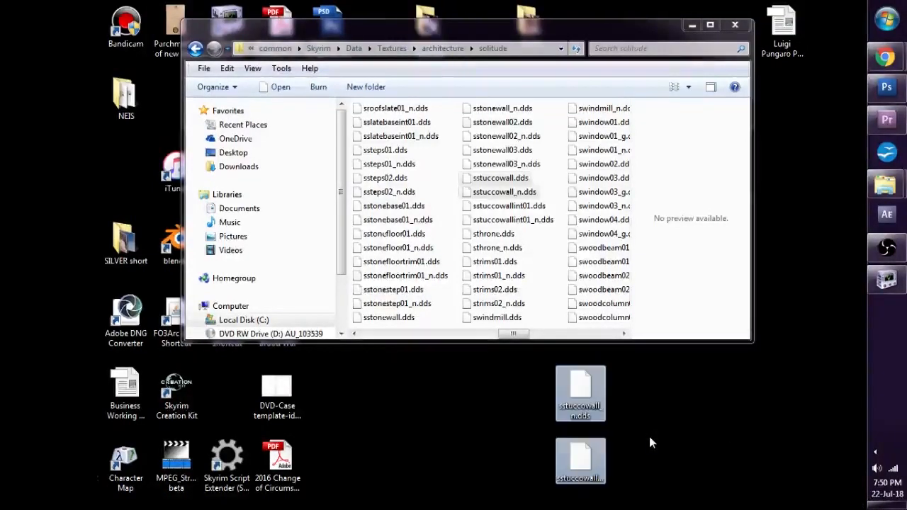
mouse_move(652, 410)
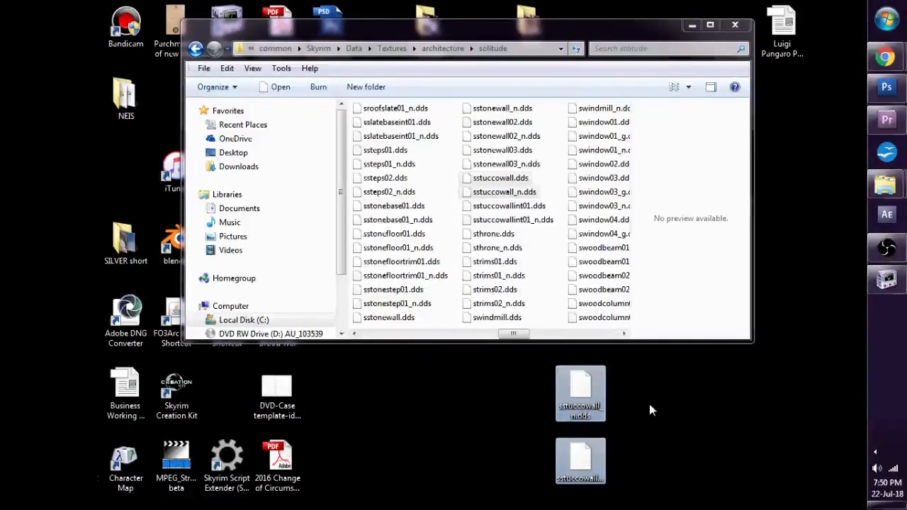
left_click(652, 405)
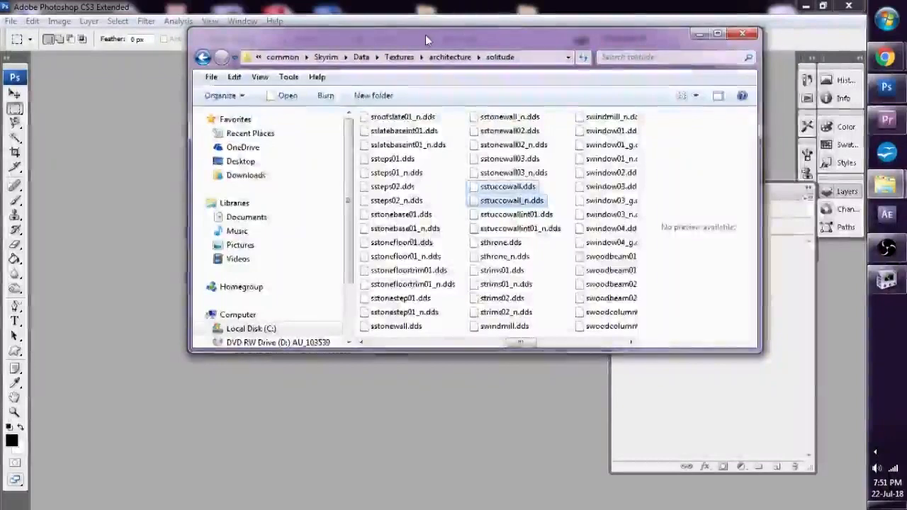
- Bring sstuccowall.dds into Photoshop and position the NVIDIA DDS Read Properties dialog
left_click_drag(429, 40, 512, 57)
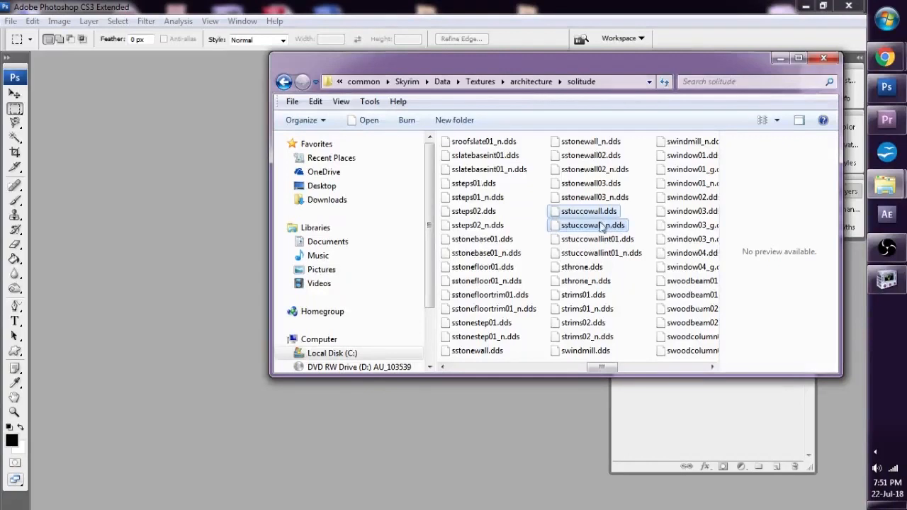
mouse_move(592, 225)
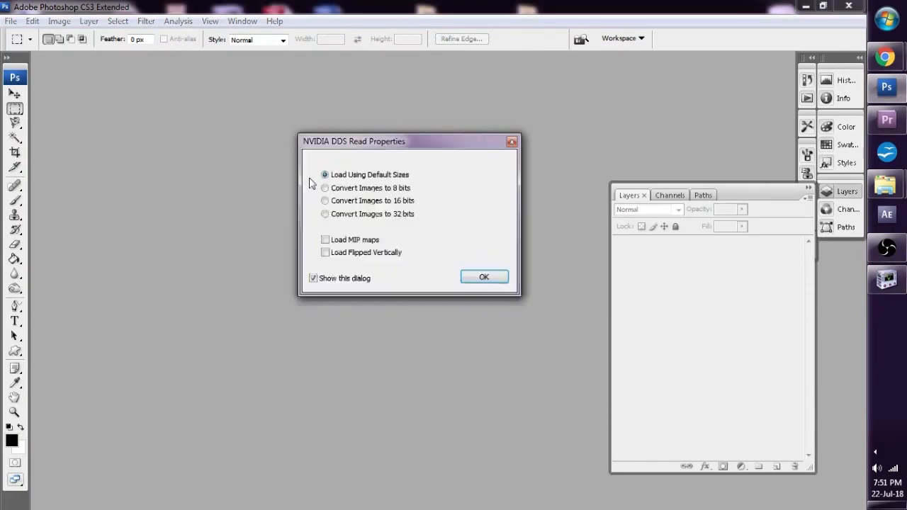
mouse_move(483, 276)
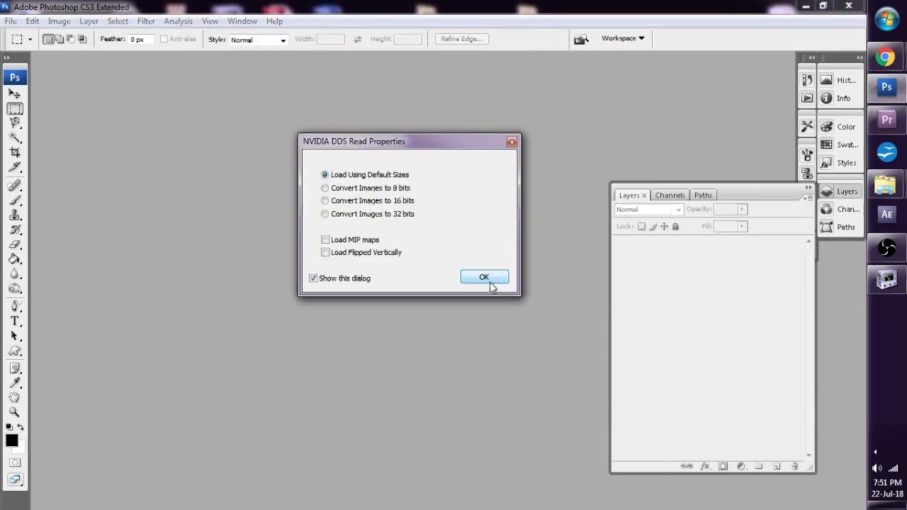
mouse_move(454, 189)
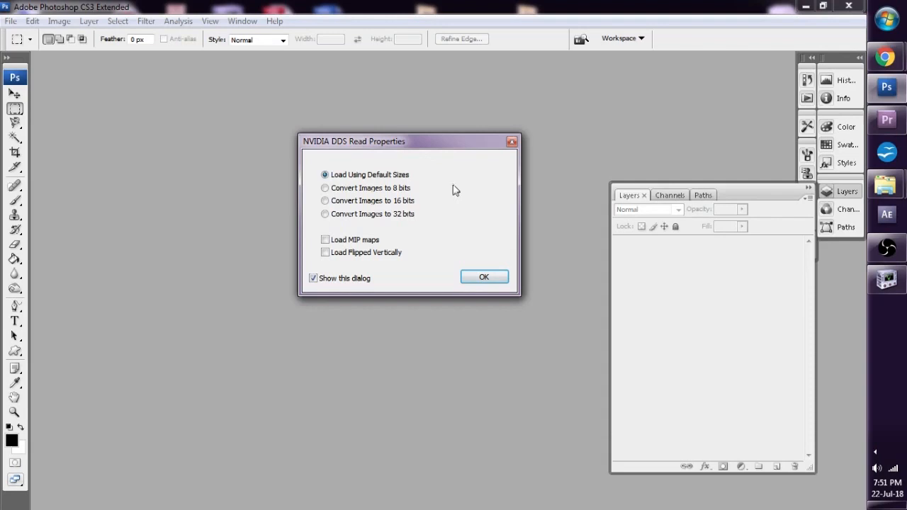
left_click_drag(409, 141, 421, 121)
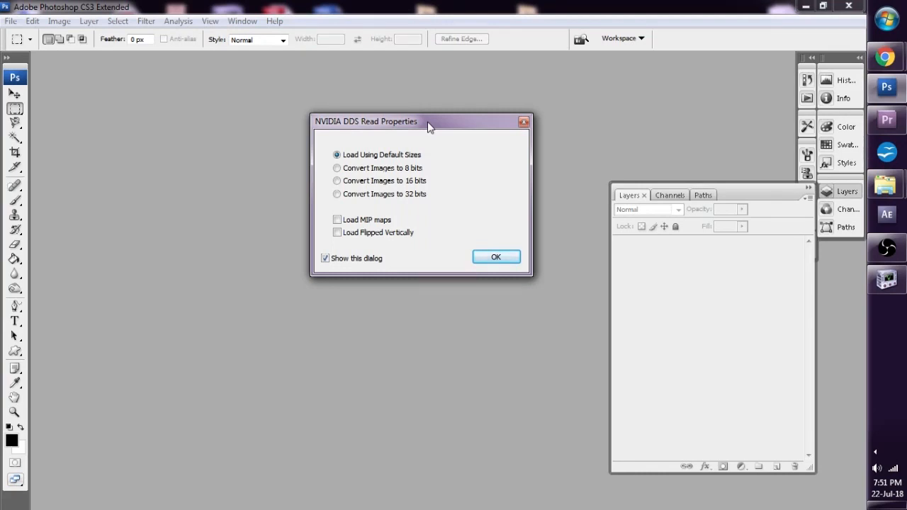
- Load sstuccowall.dds with Load MIP maps ticked
left_click_drag(425, 122, 421, 100)
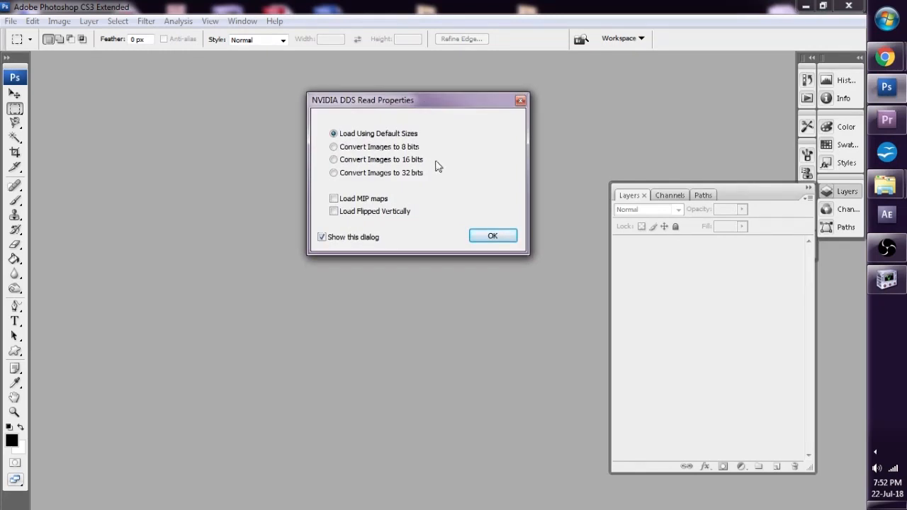
left_click(334, 198)
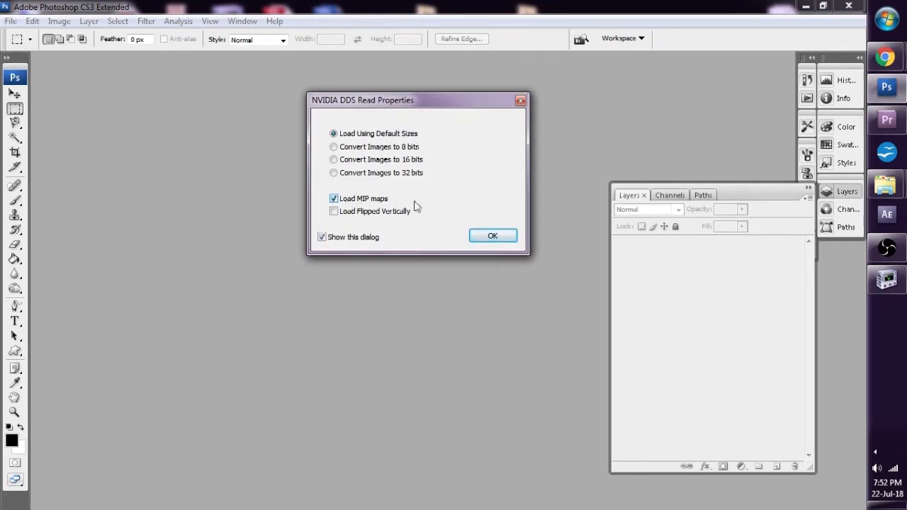
left_click(492, 235)
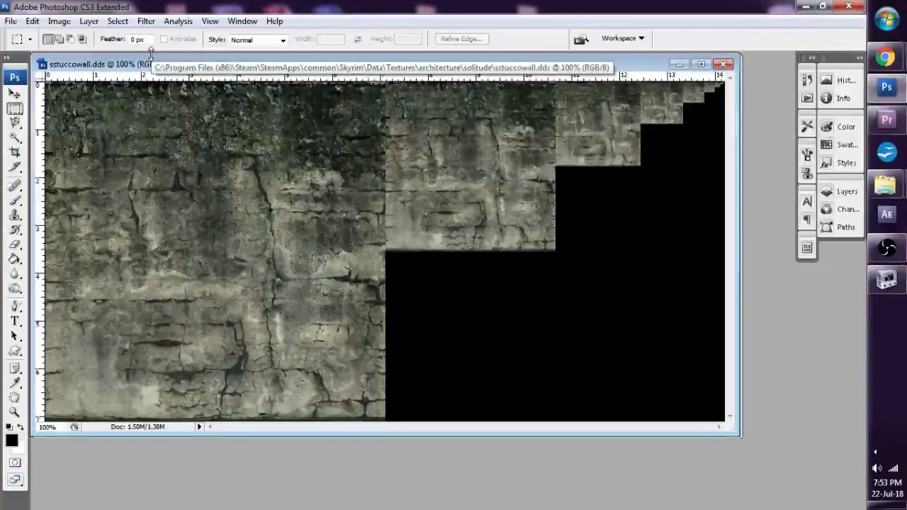
mouse_move(149, 64)
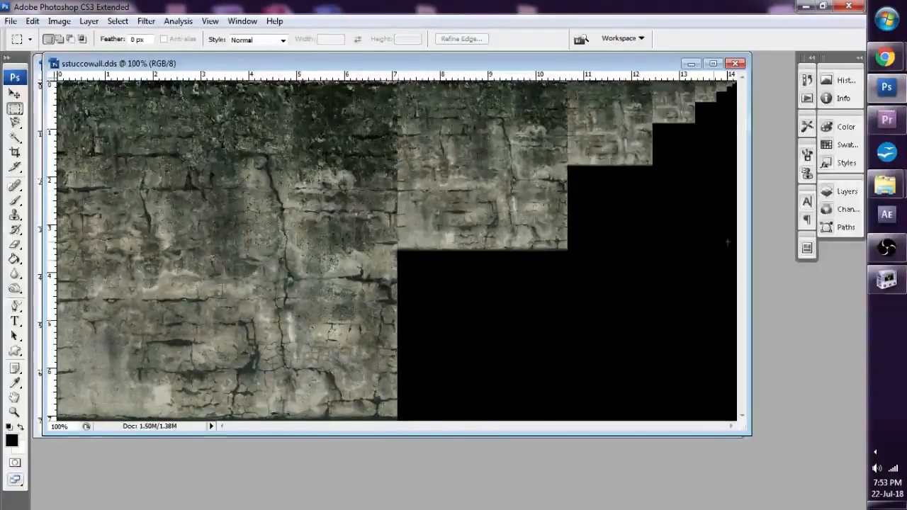
- Close the MIP-mapped texture and reopen it with Load MIP maps unticked at default sizes
left_click(847, 191)
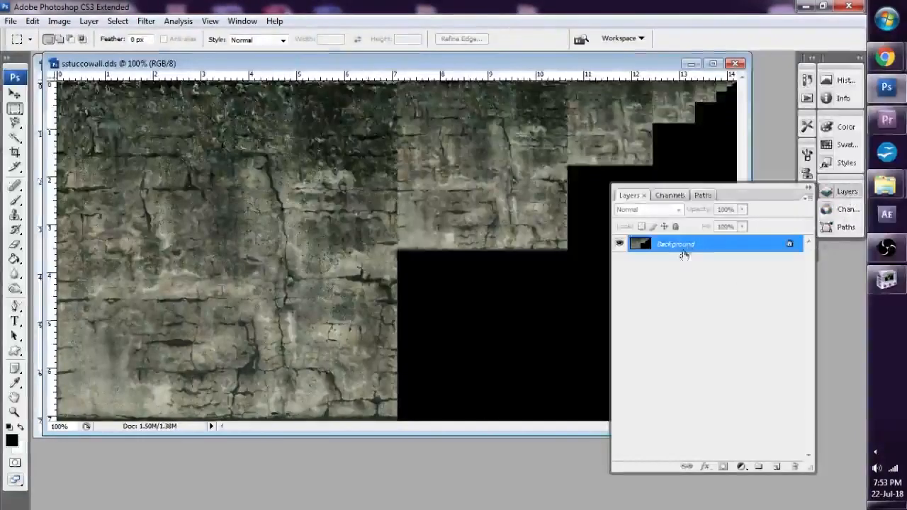
right_click(676, 244)
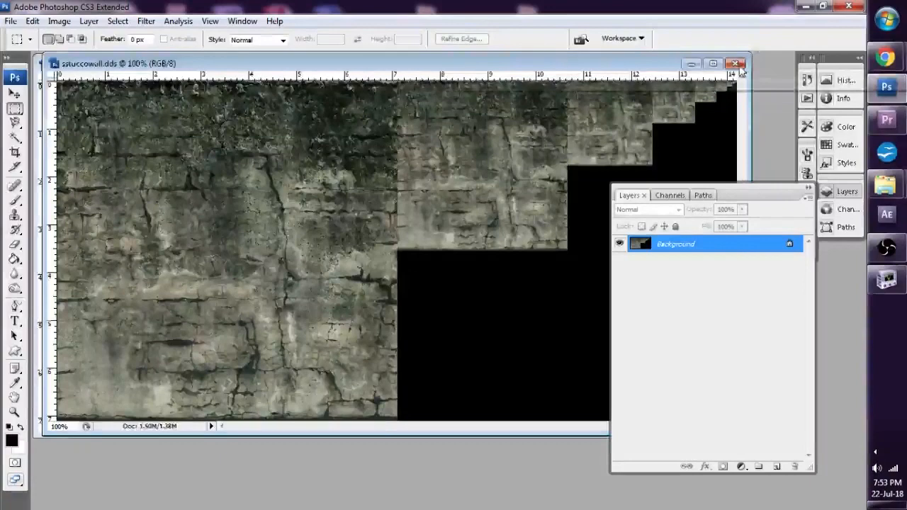
left_click(735, 64)
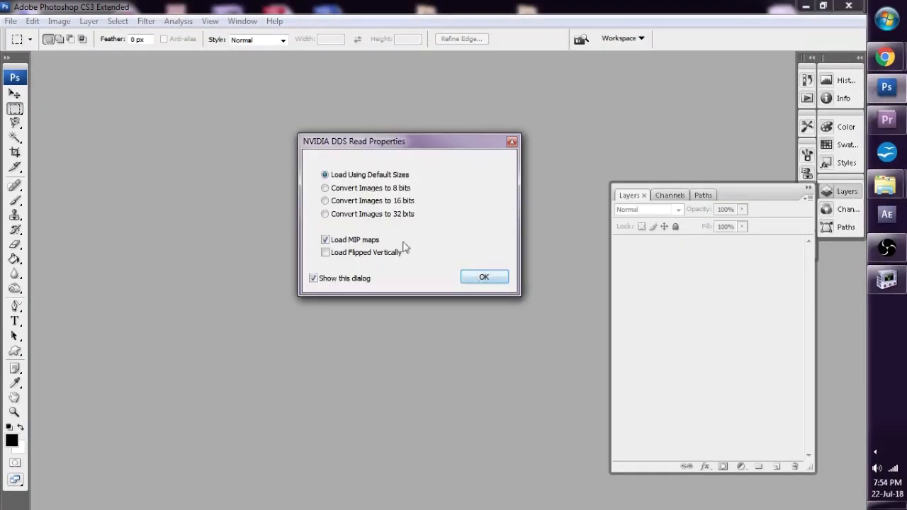
left_click(325, 240)
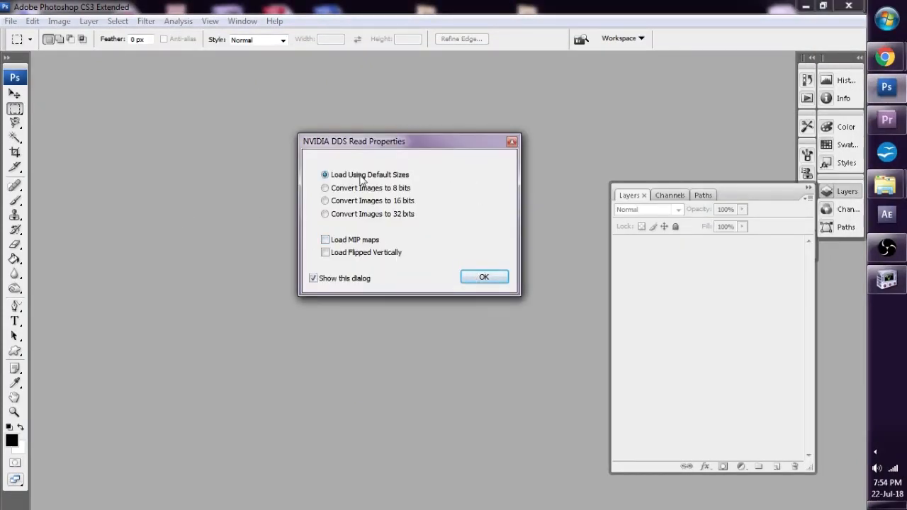
left_click(484, 276)
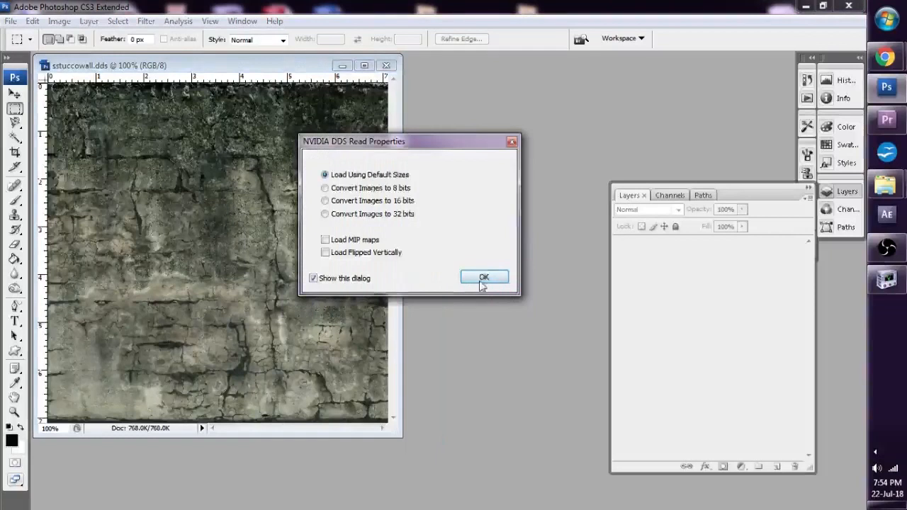
- Confirm reopening sstuccowall.dds without MIP maps
left_click(484, 277)
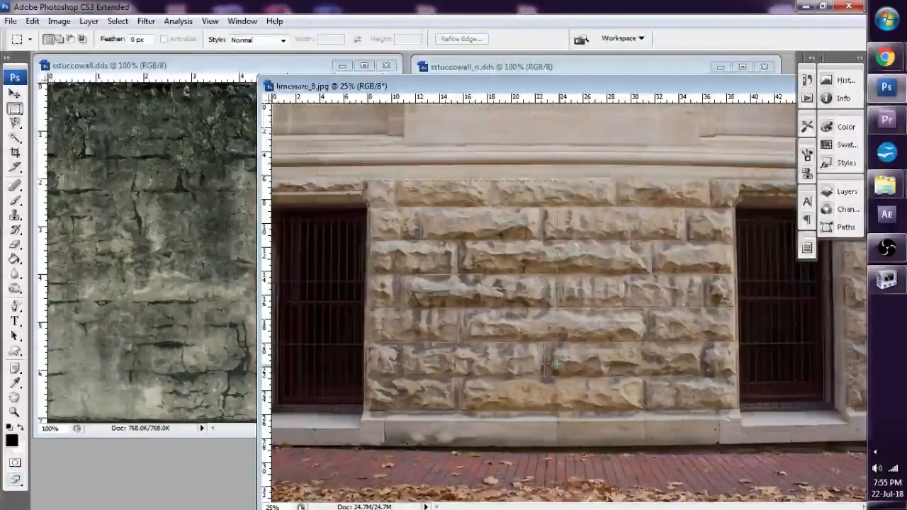
- Drag the limestone photo into sstuccowall.dds, then scale and position it over the canvas
left_click_drag(369, 183, 733, 414)
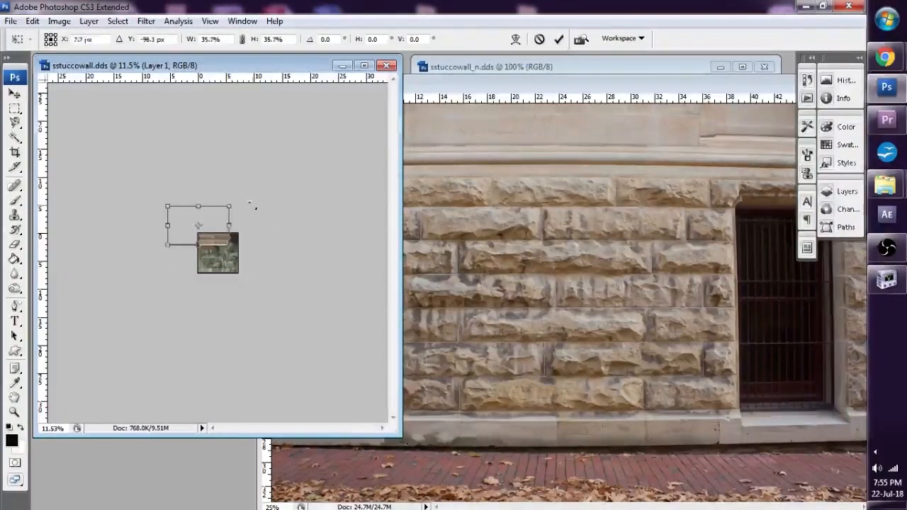
left_click_drag(199, 241, 223, 253)
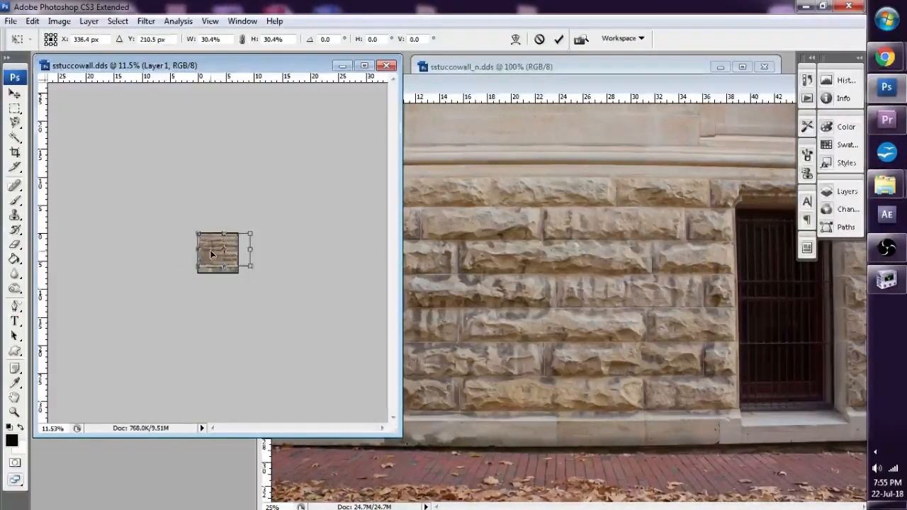
left_click_drag(218, 271, 218, 276)
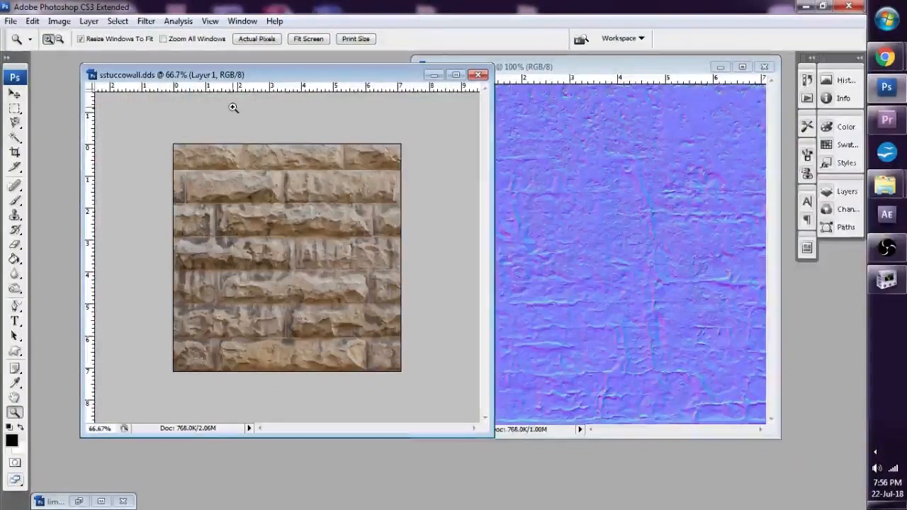
- View the wall texture at 100% and flatten the limestone layer into the background
left_click(845, 191)
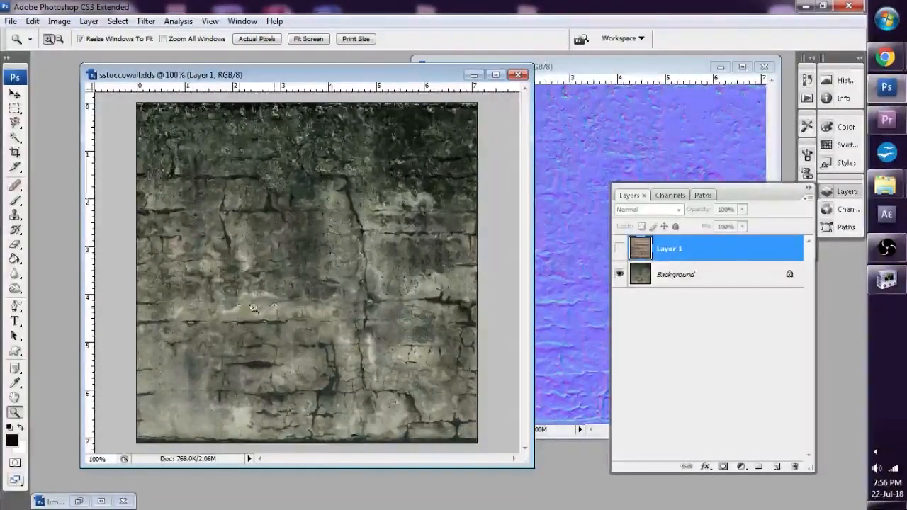
mouse_move(358, 312)
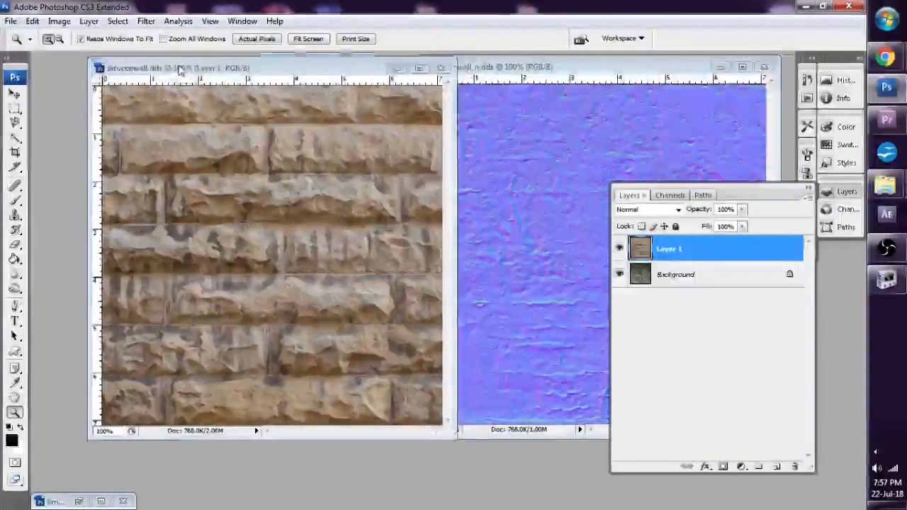
left_click(89, 21)
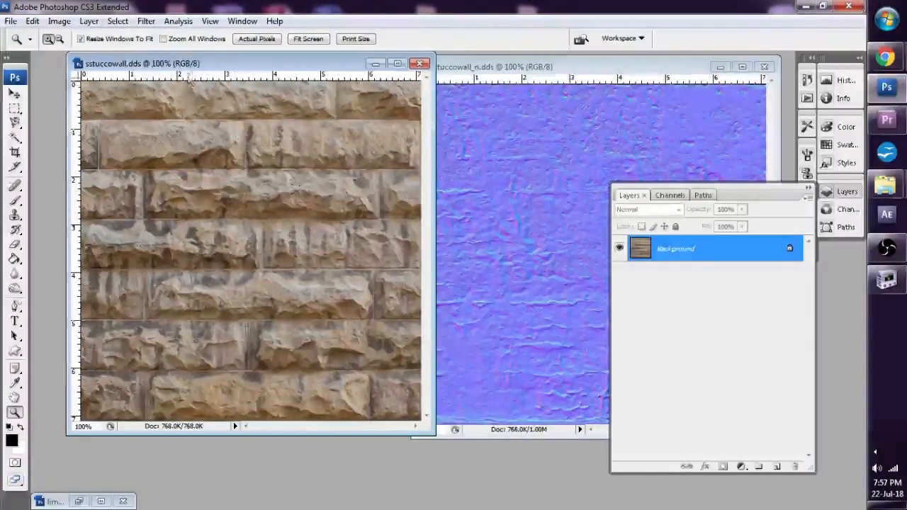
- Save the limestone wall texture as DXT1 RGB with generated MIP maps
left_click(10, 20)
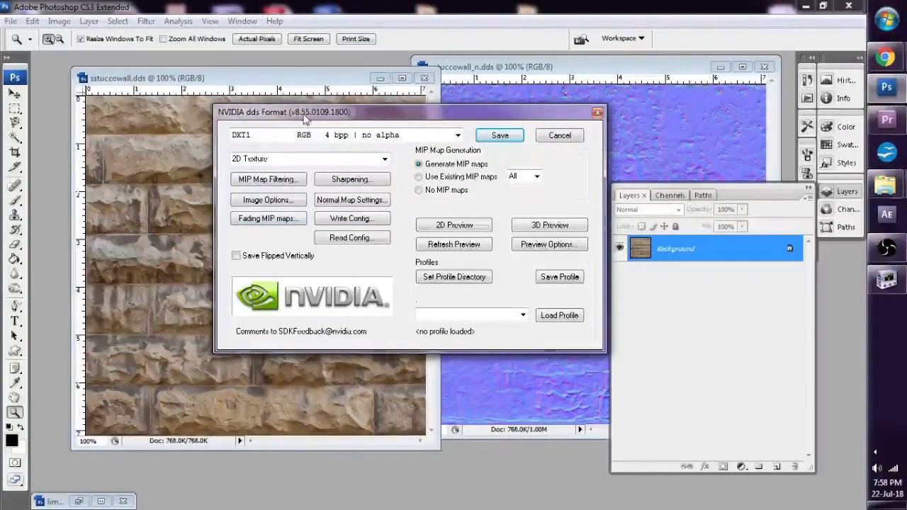
left_click_drag(305, 112, 291, 87)
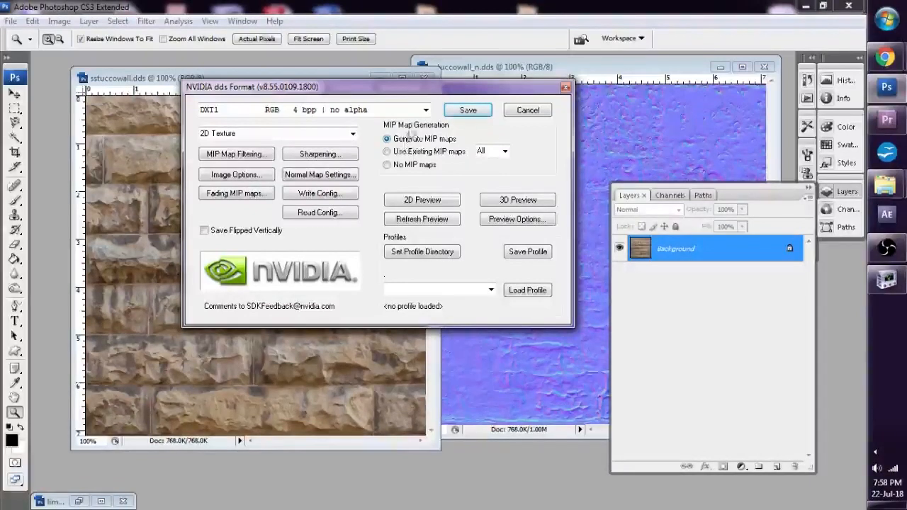
left_click(423, 109)
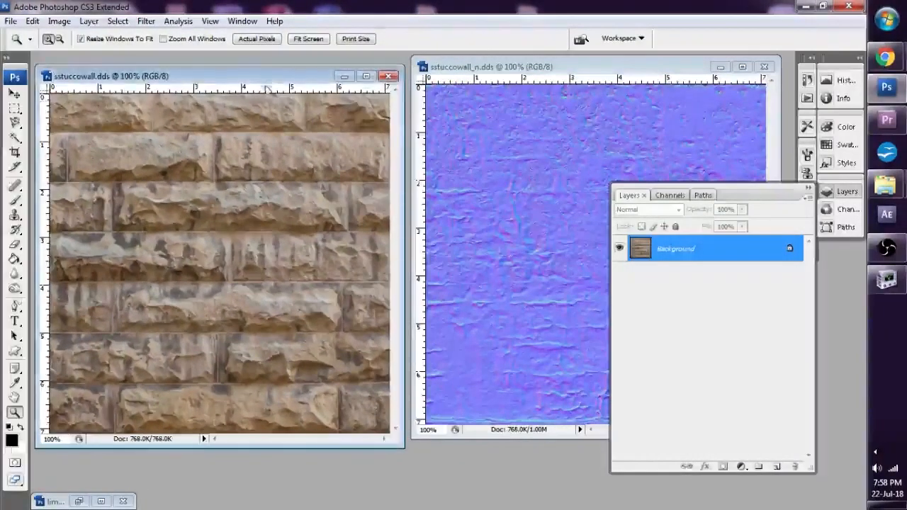
left_click(15, 93)
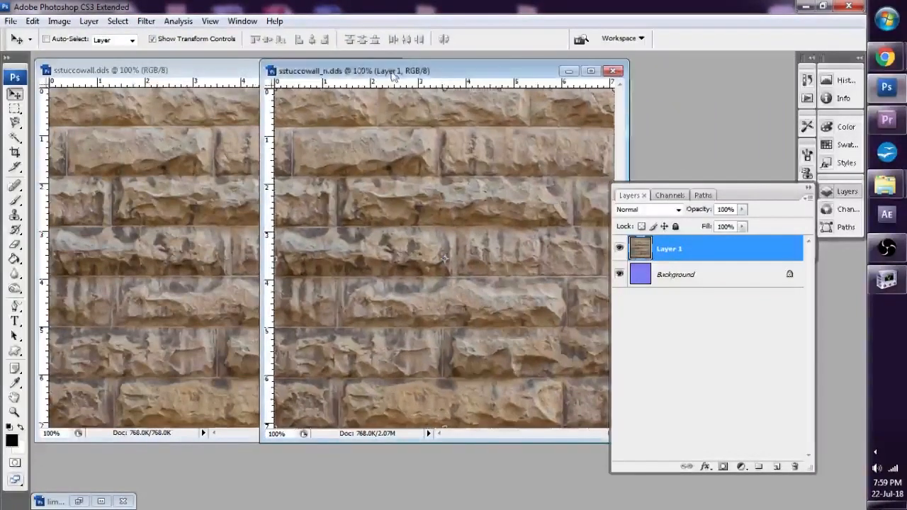
- Flatten the limestone image into sstuccowall_n.dds and restore the Layers list
left_click(88, 21)
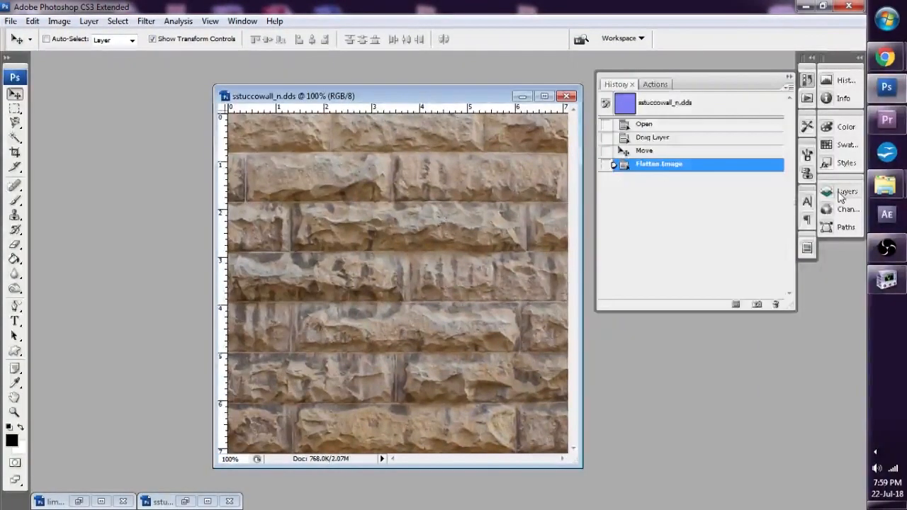
left_click(846, 191)
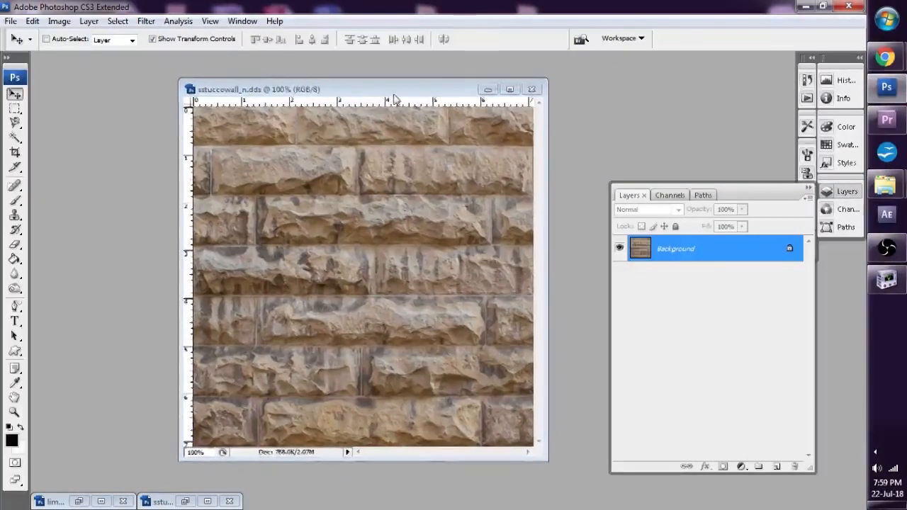
- Turn the limestone bricks into a normal map with NVIDIA NormalMapFilter at scale 20
left_click(146, 20)
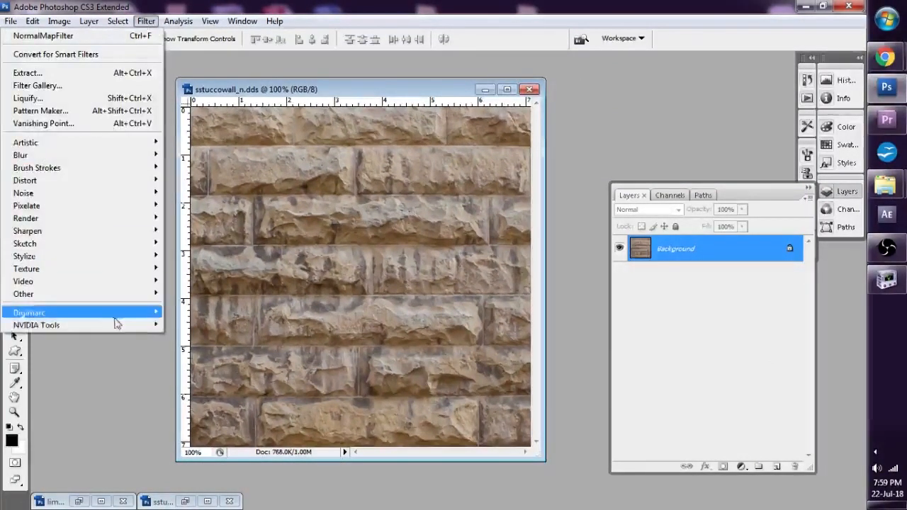
left_click(36, 325)
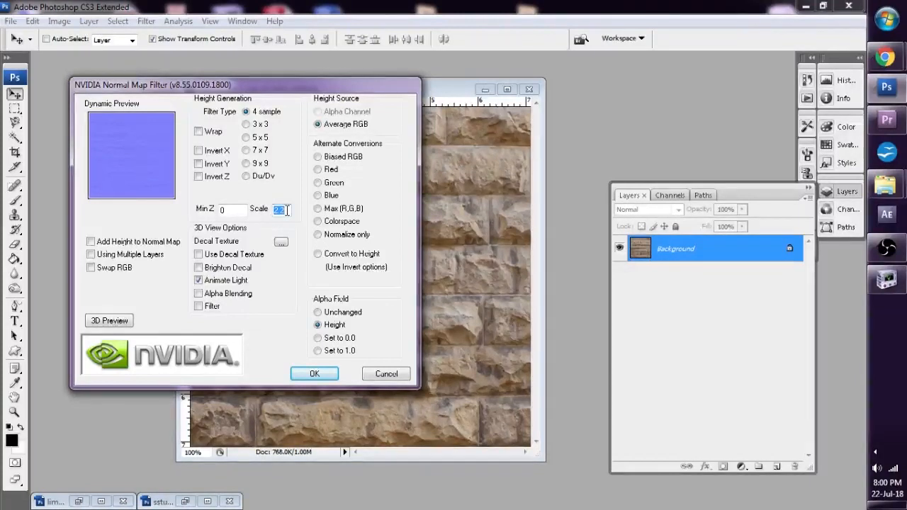
type("10")
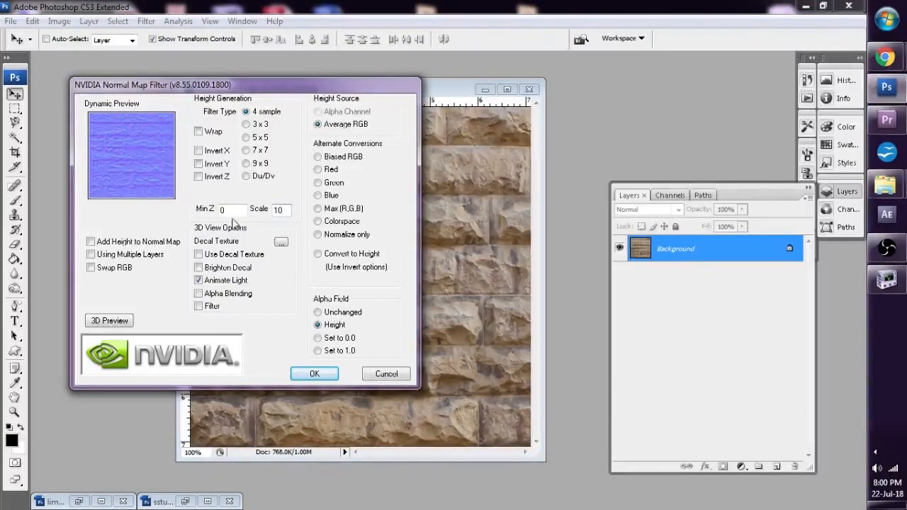
left_click(230, 209)
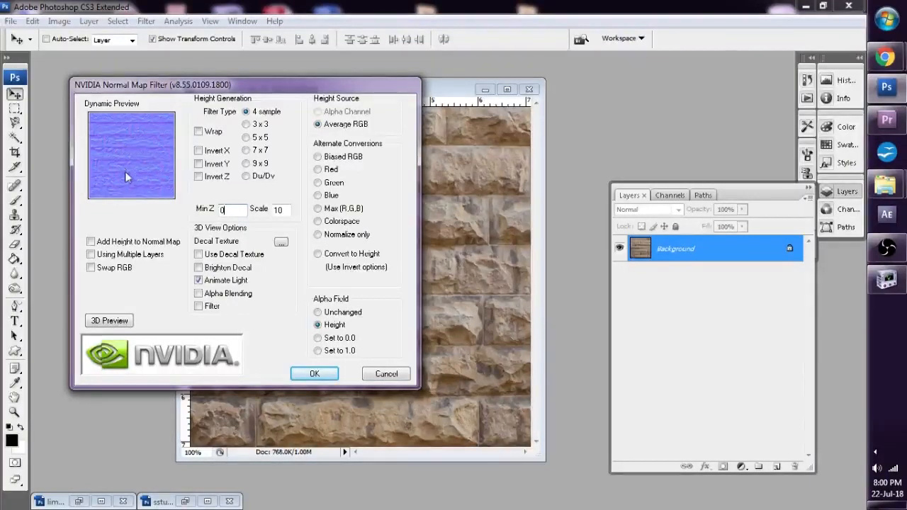
triple_click(277, 209)
type("20")
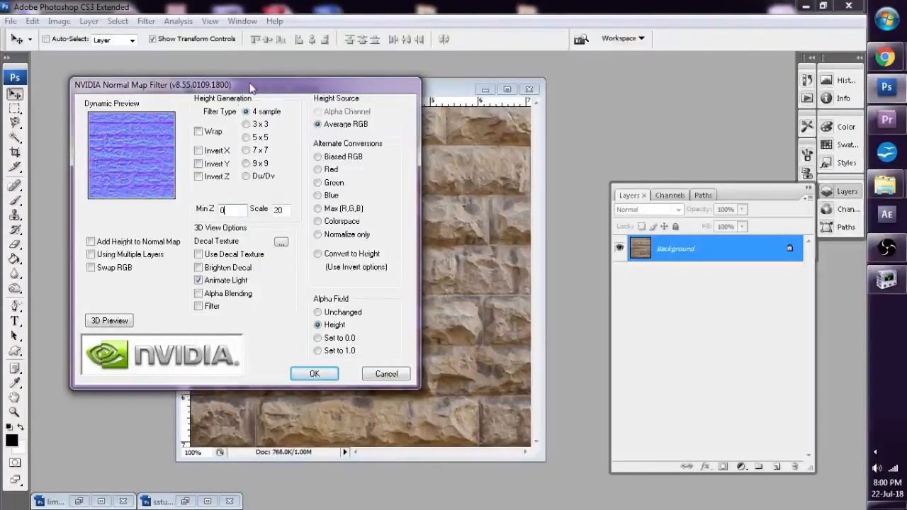
left_click_drag(252, 85, 290, 74)
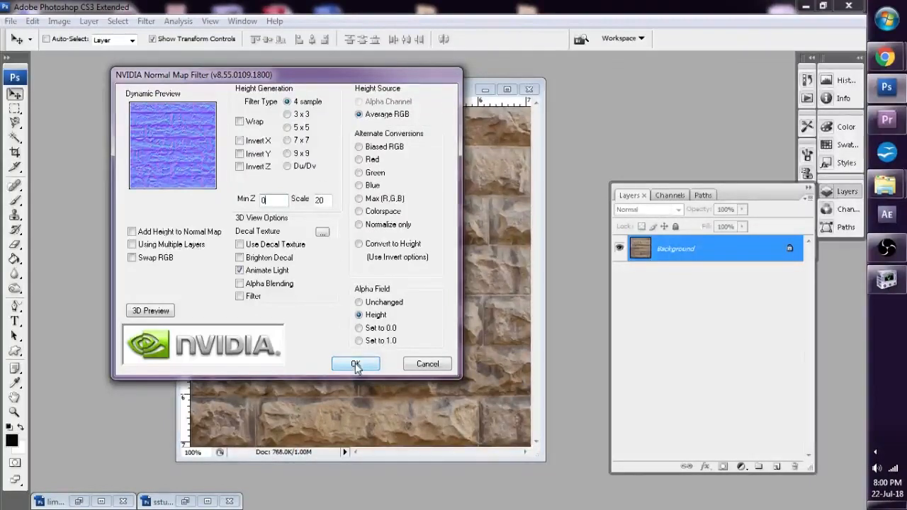
left_click(355, 363)
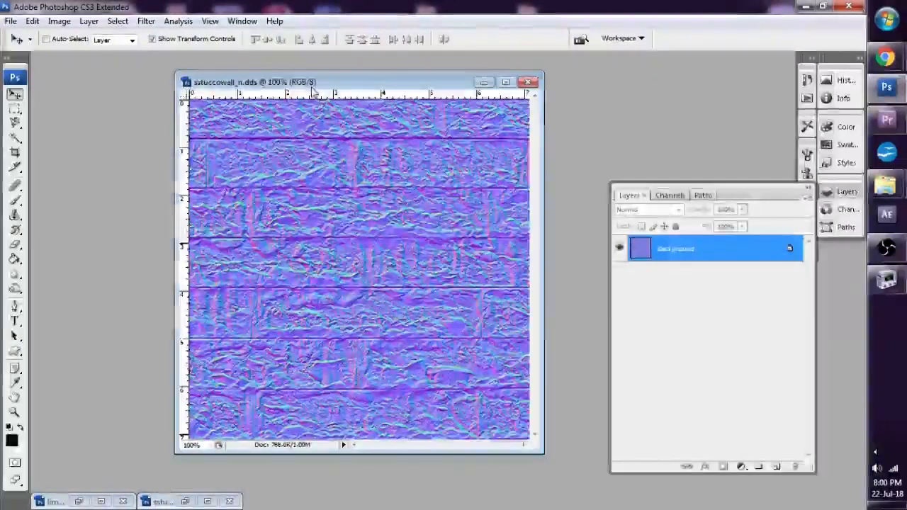
- Save the brick normal map as DXT1 RGB 4 bpp DDS, accepting alpha loss
left_click(11, 21)
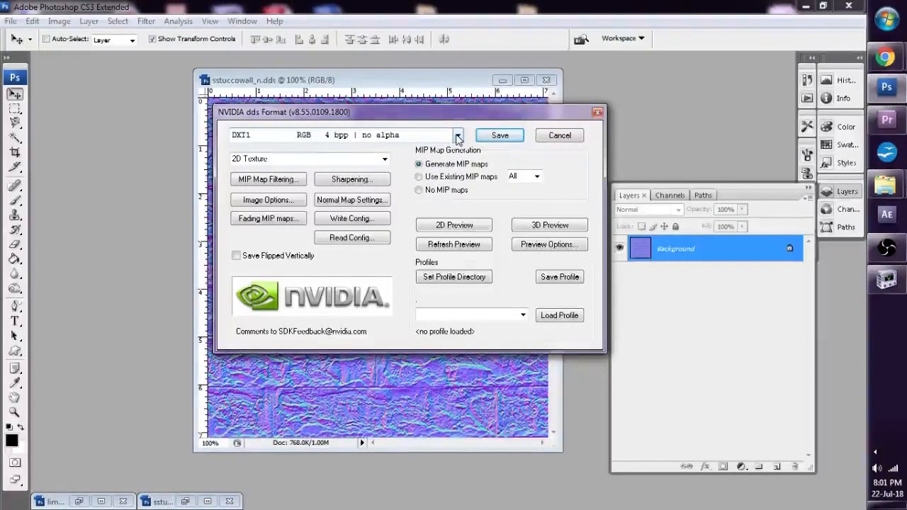
left_click(457, 134)
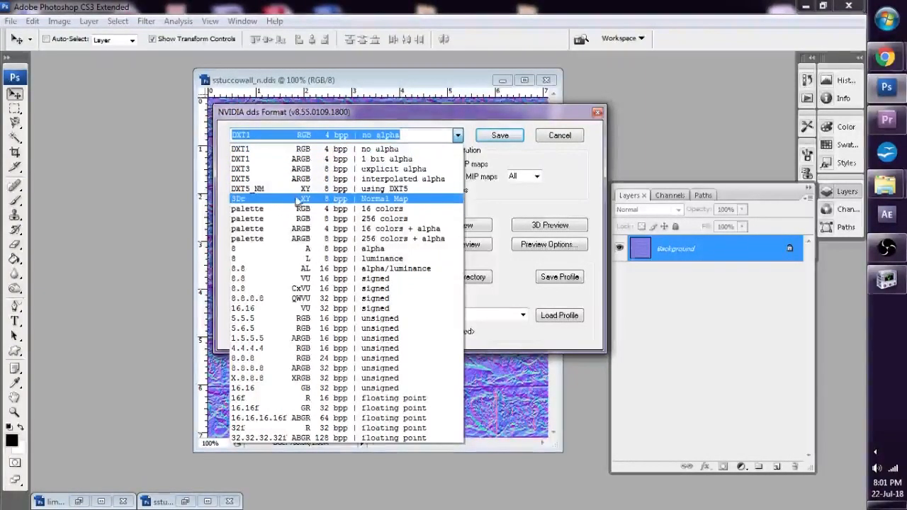
mouse_move(368, 207)
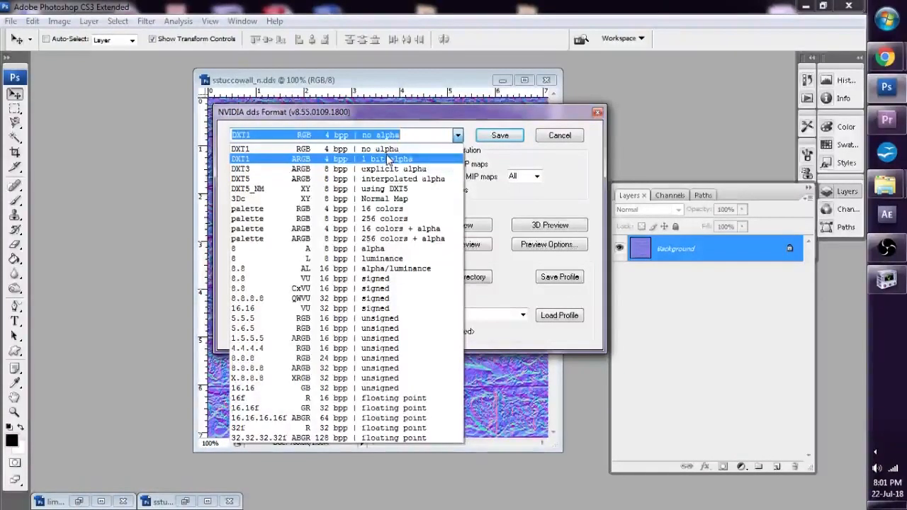
mouse_move(381, 168)
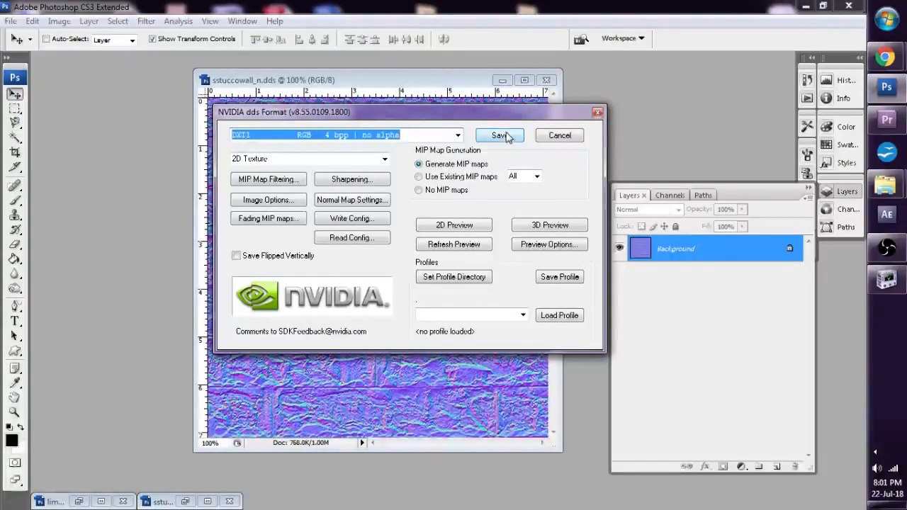
left_click(498, 135)
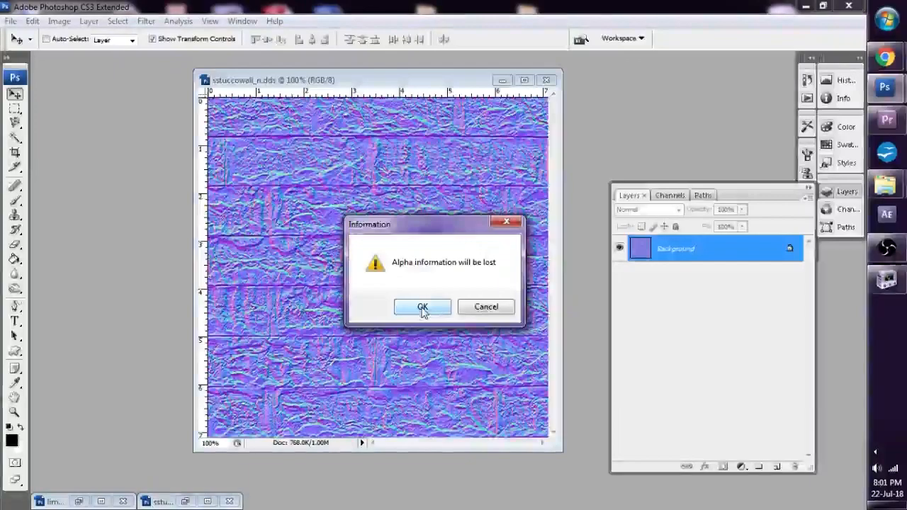
left_click(422, 307)
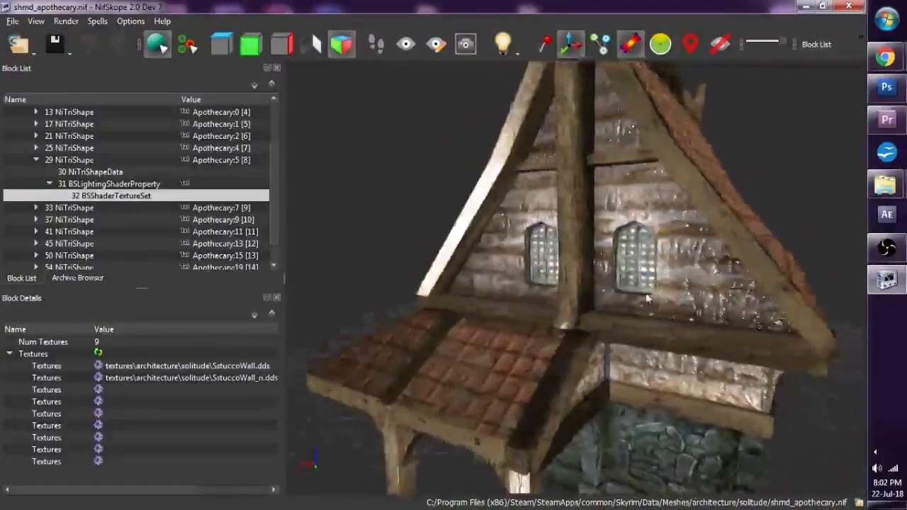
- Orbit the NifSkope view to inspect the limestone brick wall with its new normal map
left_click_drag(645, 297, 705, 305)
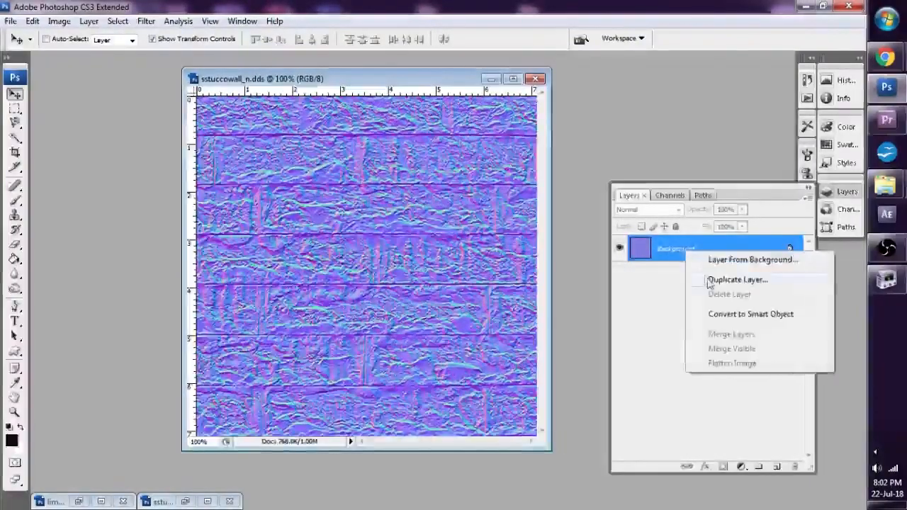
- Lighten the normal map with a Screen-blended duplicate layer and flatten it
left_click(738, 279)
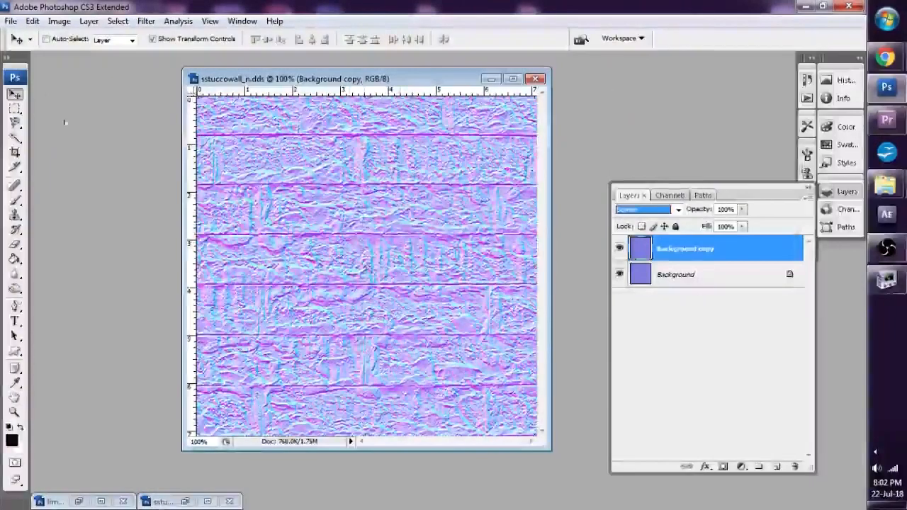
left_click(89, 20)
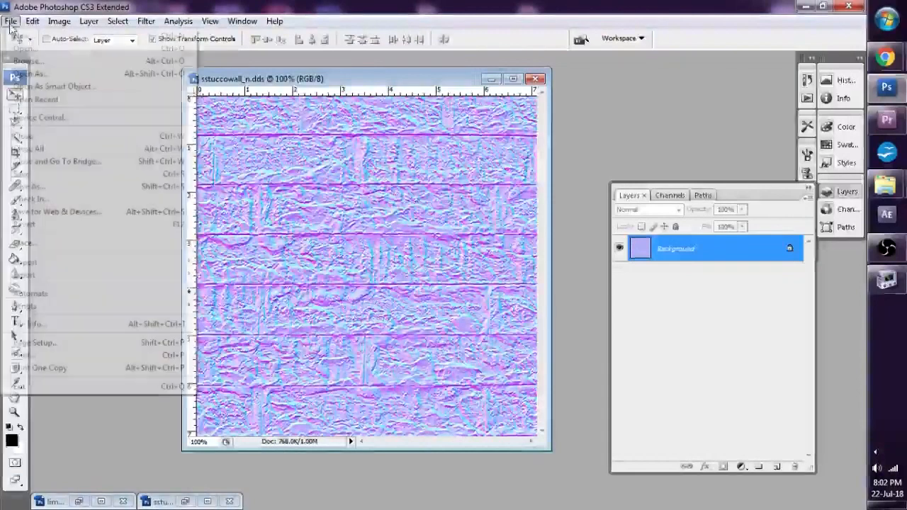
left_click(366, 234)
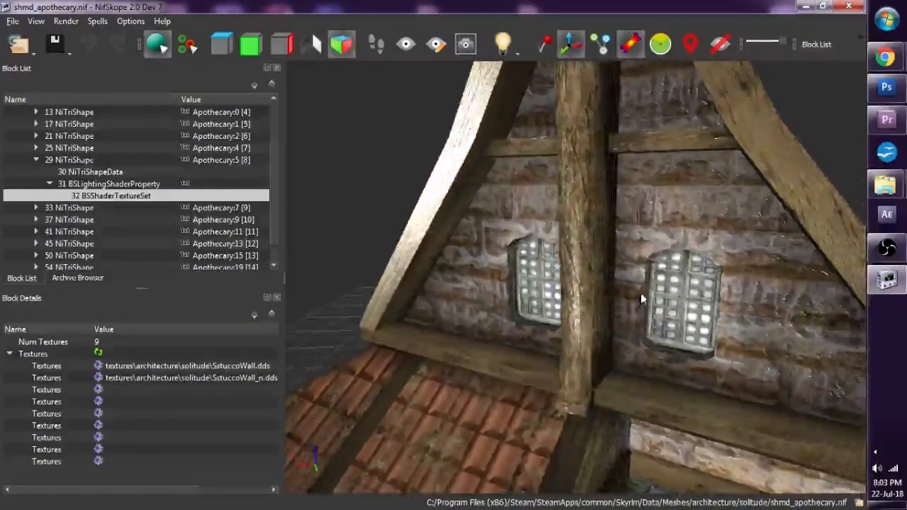
- Orbit closer to the gable wall to check the lightened normal map on the bricks
left_click_drag(641, 297, 549, 301)
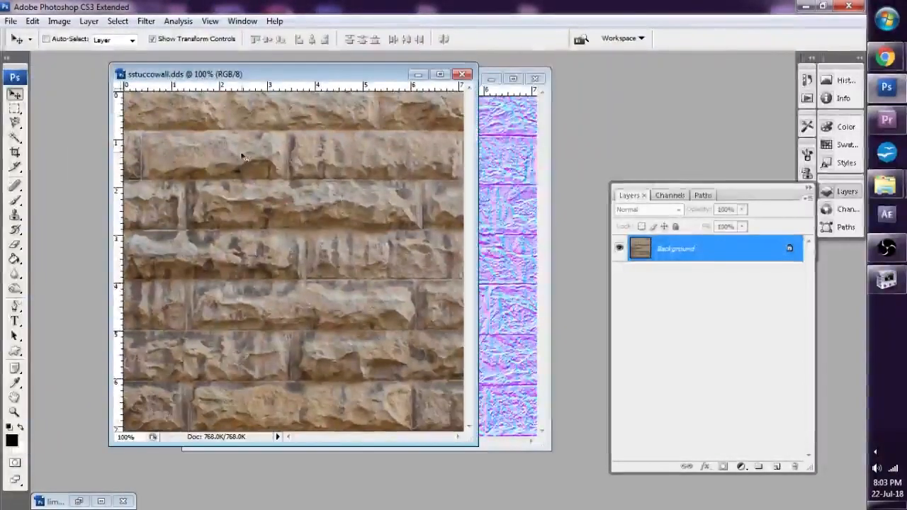
- Darken the limestone brick texture by pulling the Curves adjustment curve downward
left_click(59, 20)
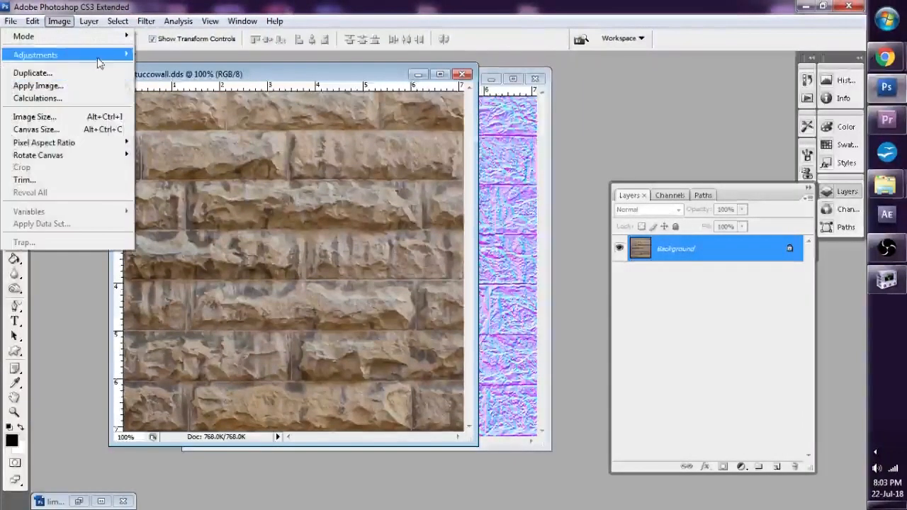
left_click(297, 283)
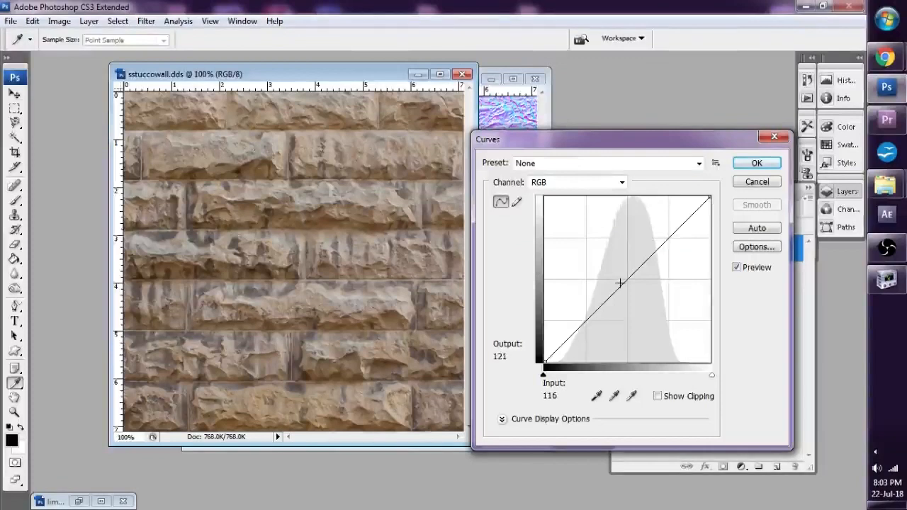
left_click_drag(620, 284, 641, 301)
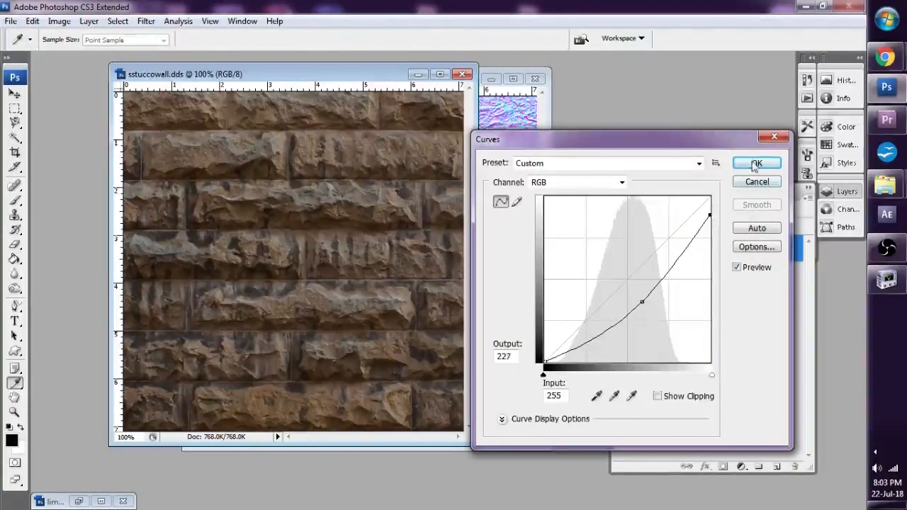
left_click(10, 20)
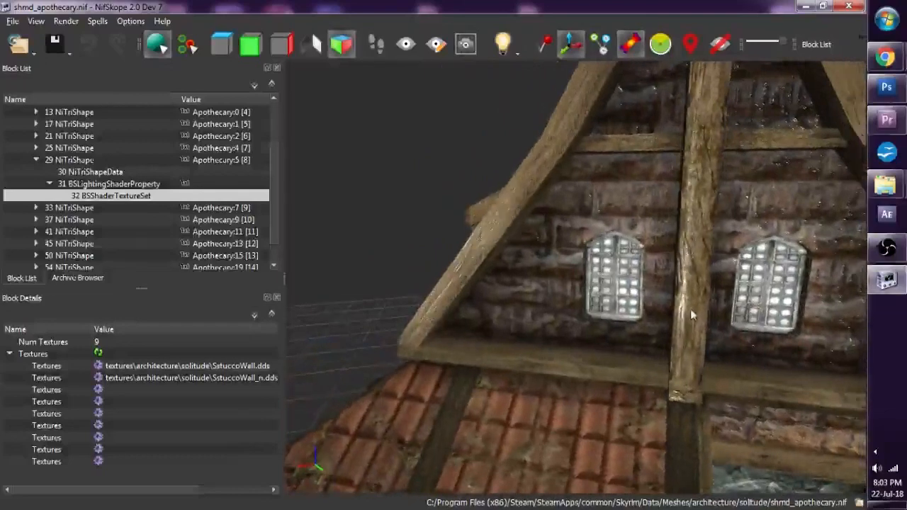
- Orbit around the darkened gable wall, viewing it from below and from farther back
left_click_drag(692, 314, 650, 319)
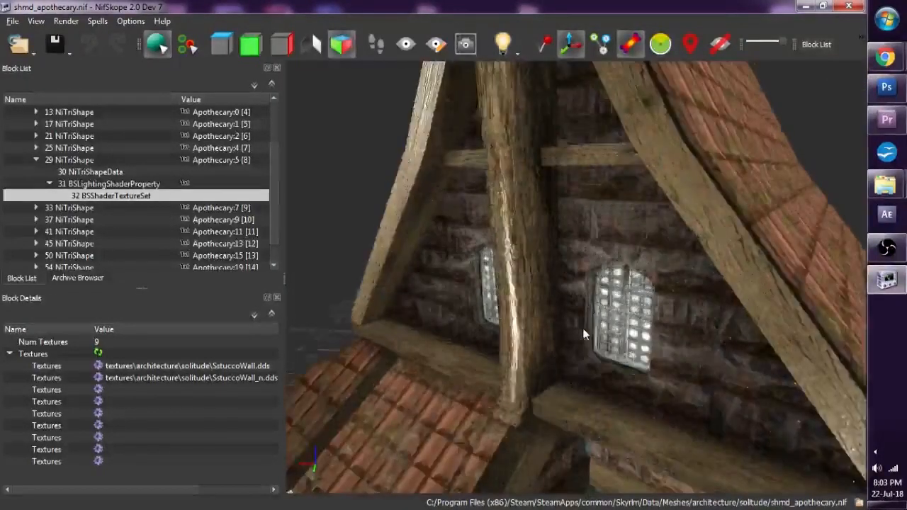
left_click_drag(584, 333, 593, 324)
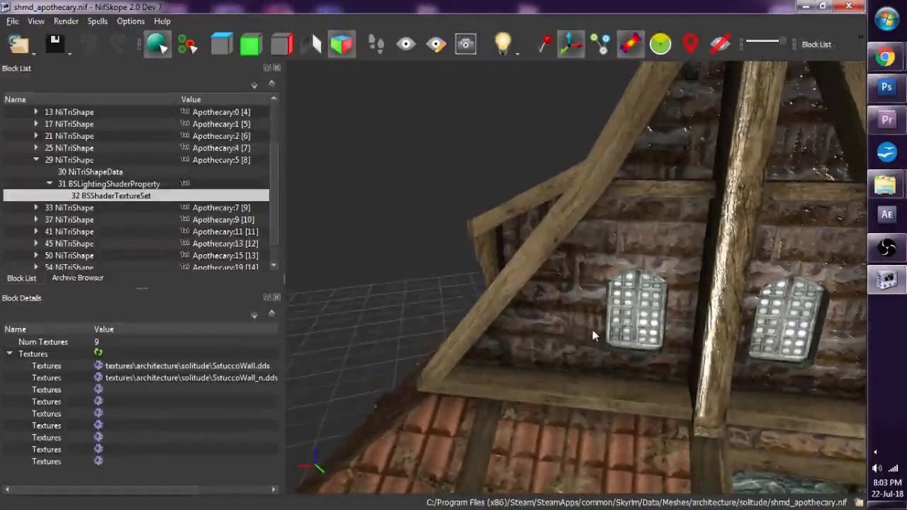
left_click_drag(595, 333, 595, 319)
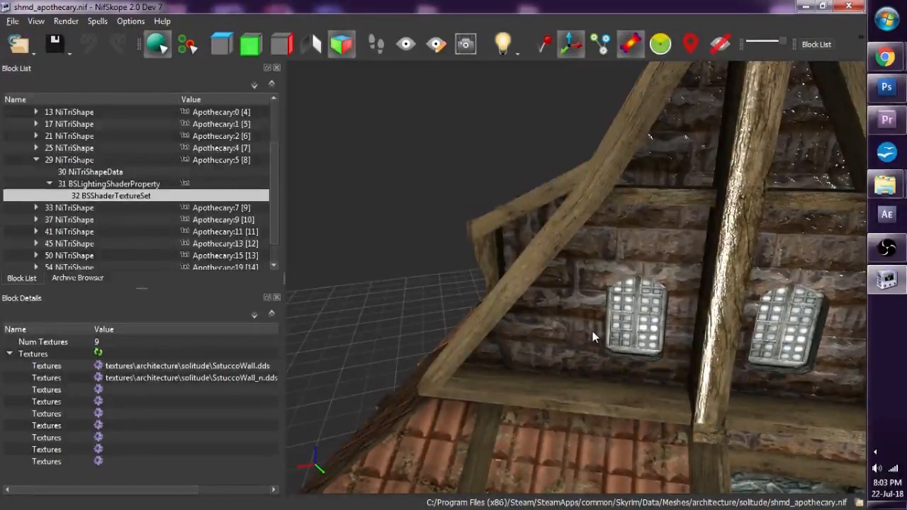
left_click_drag(595, 337, 542, 319)
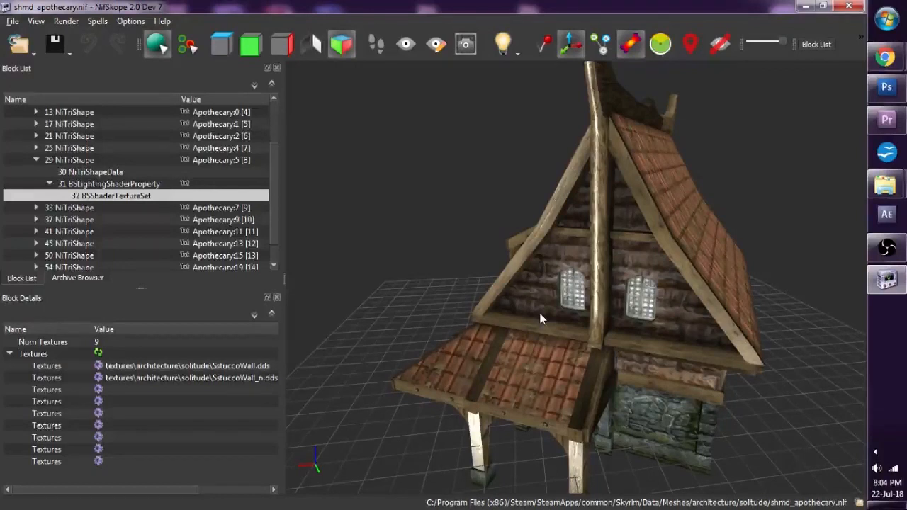
left_click_drag(542, 319, 524, 311)
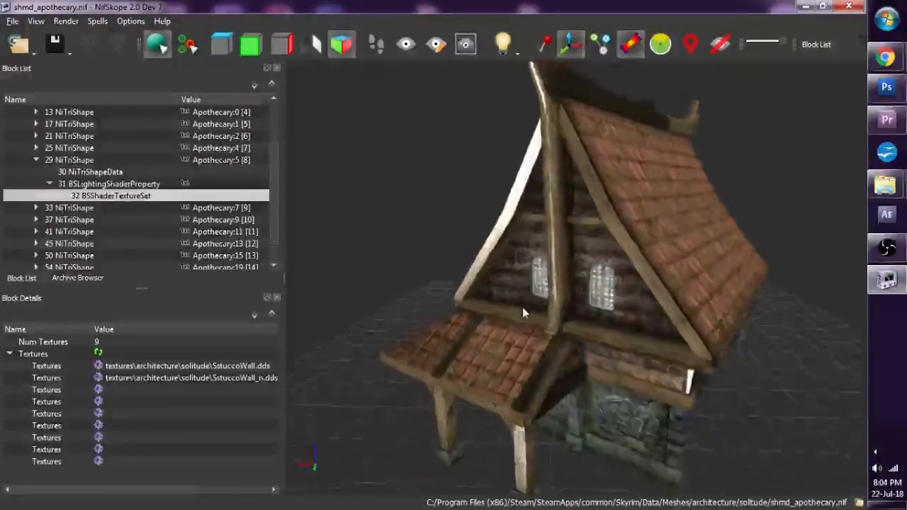
left_click_drag(524, 312, 511, 317)
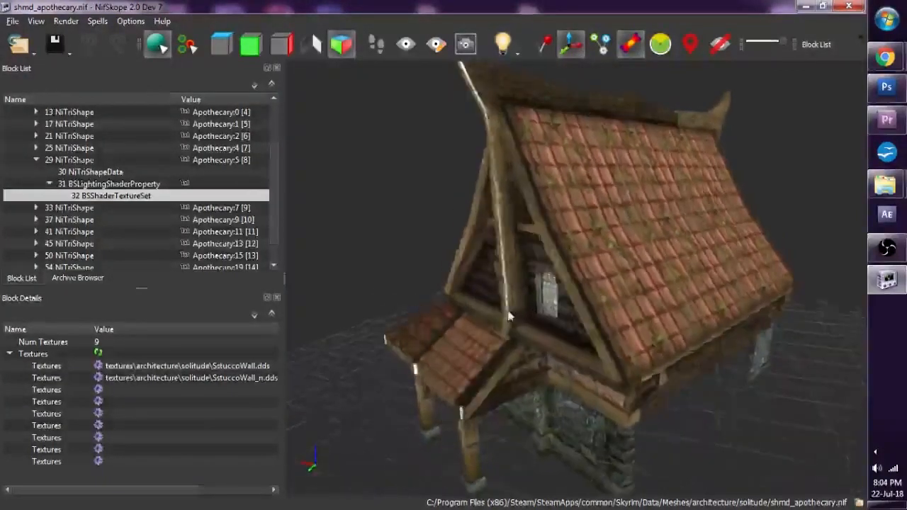
- Turn past the roof dormer to the front gable and select the Apothecary:5 NiTriShape
left_click_drag(511, 316, 592, 324)
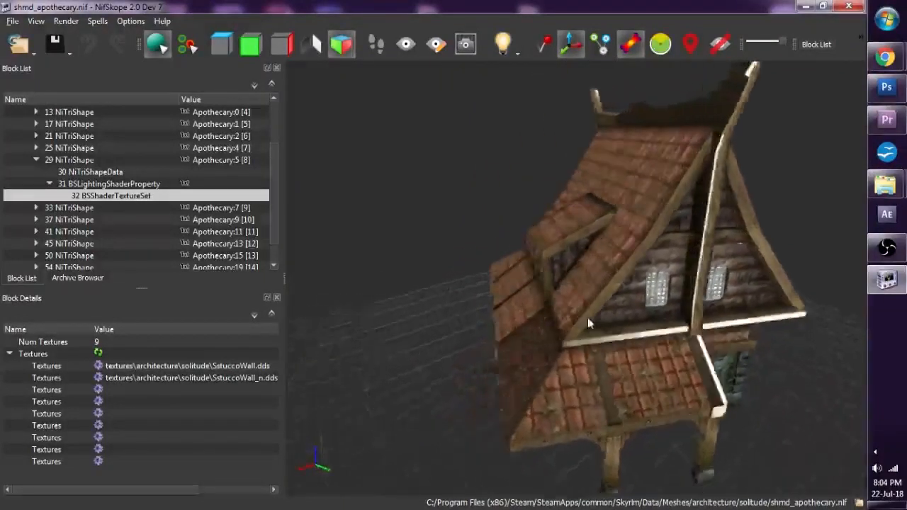
left_click_drag(591, 323, 612, 325)
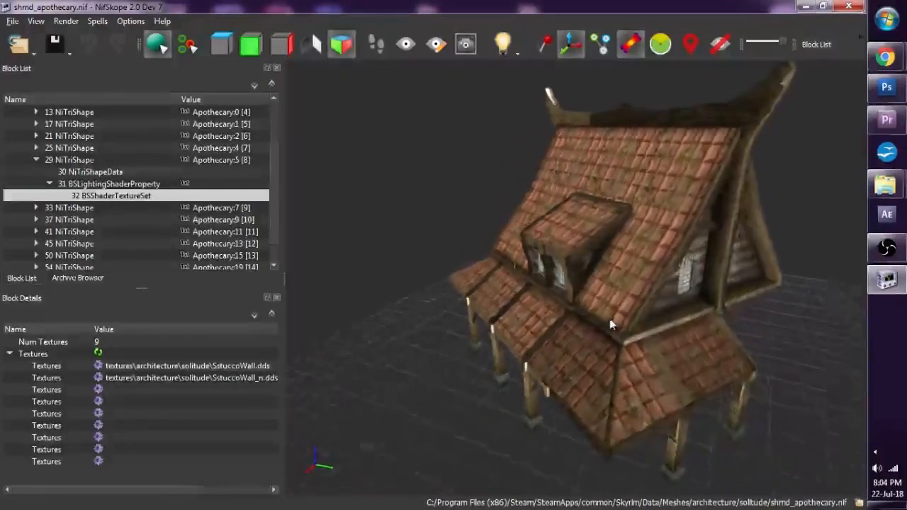
left_click_drag(611, 325, 506, 315)
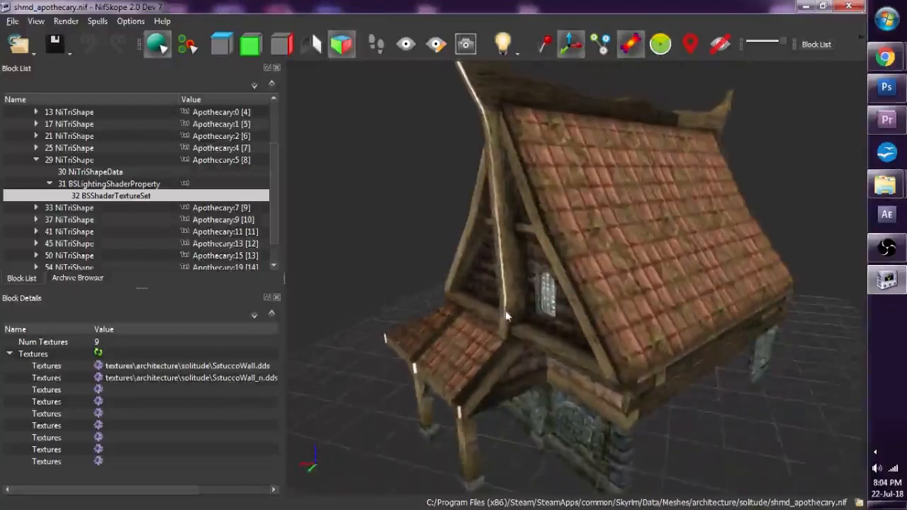
left_click_drag(507, 315, 516, 310)
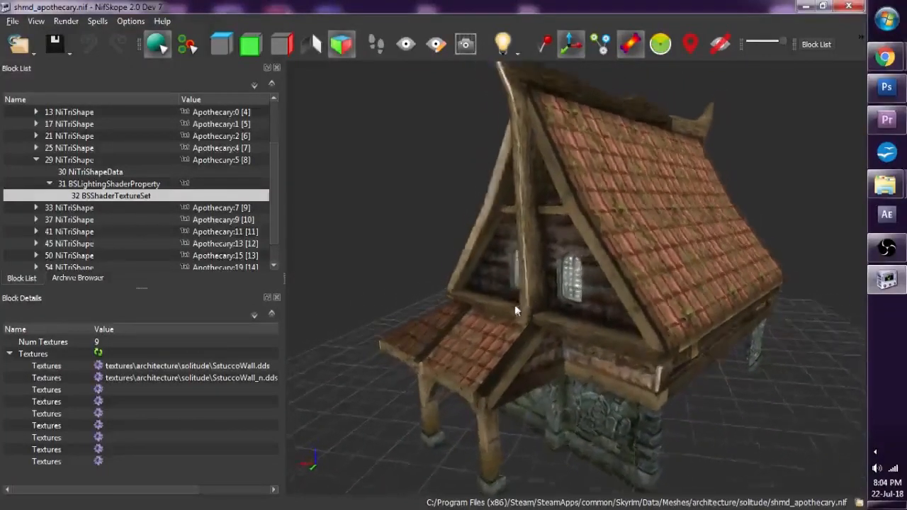
left_click_drag(517, 310, 560, 306)
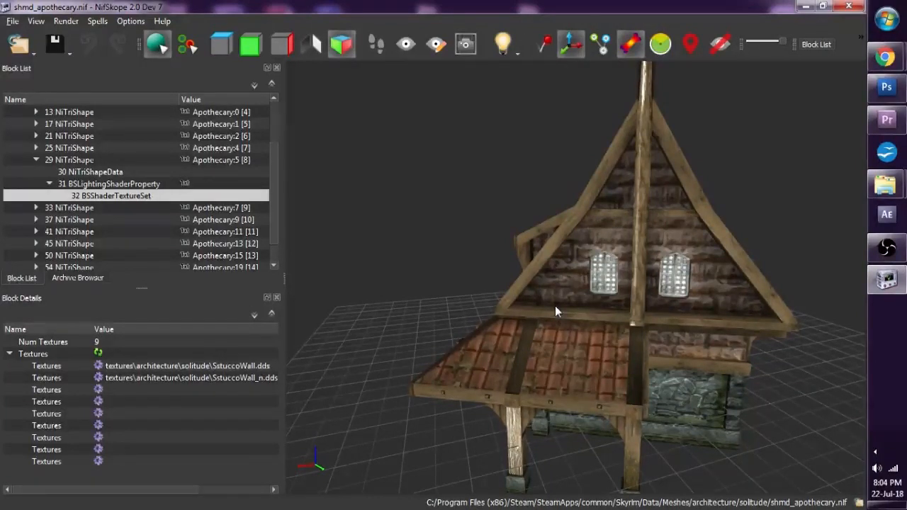
left_click(69, 160)
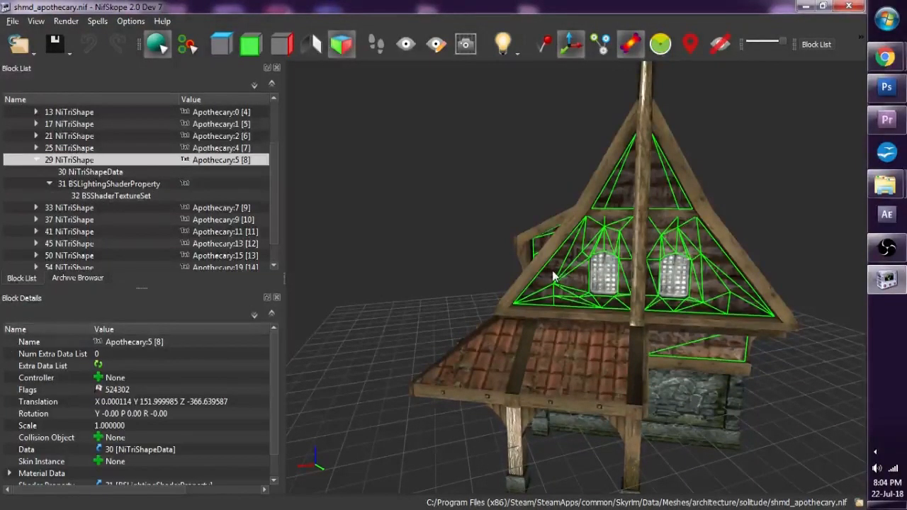